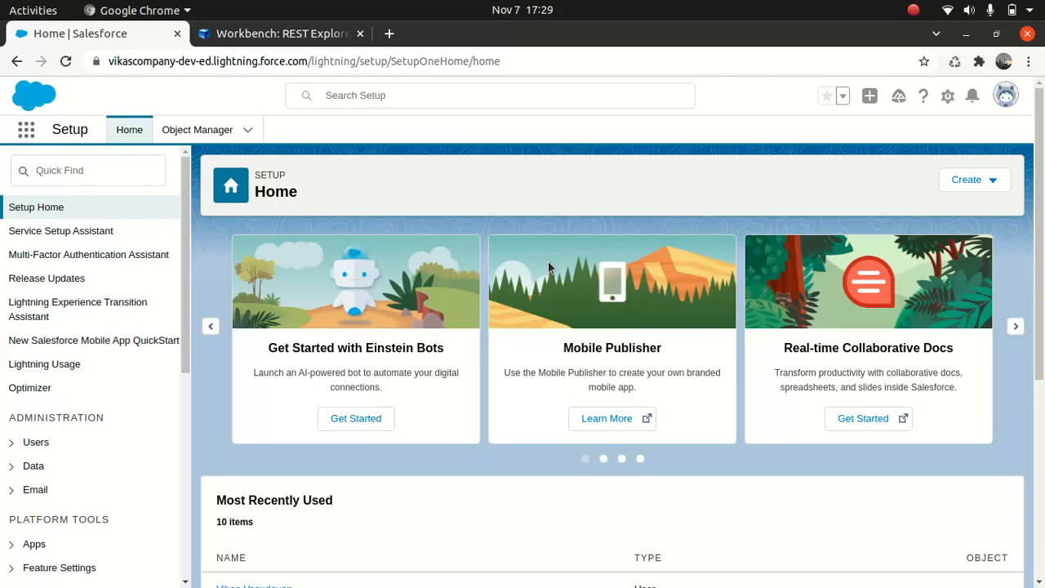
{"action": "mouse_move", "coordinate": [526, 139]}
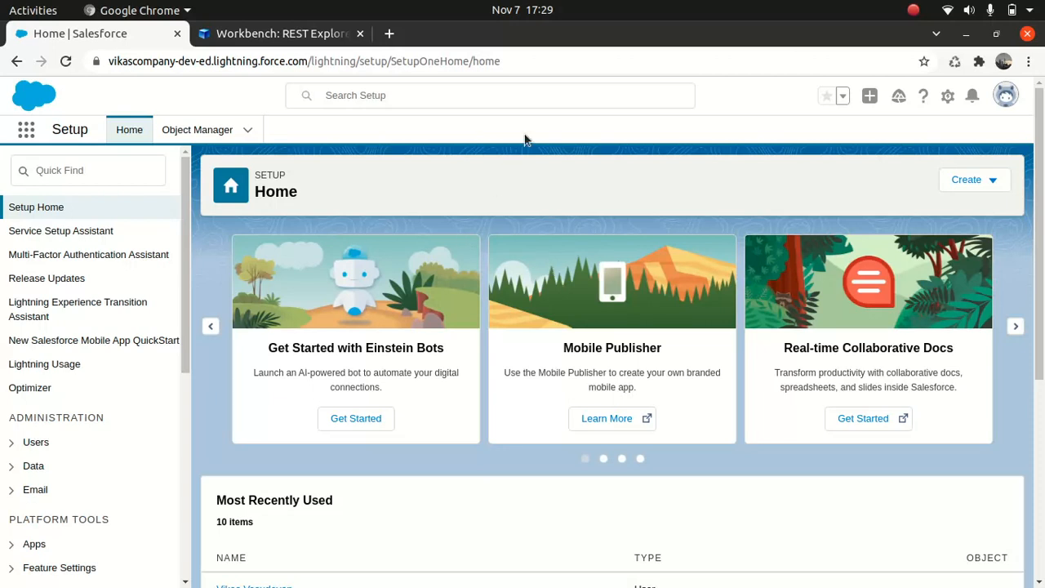
- Switch from Salesforce Setup to the Workbench REST Explorer tab
{"action": "left_click", "coordinate": [281, 34]}
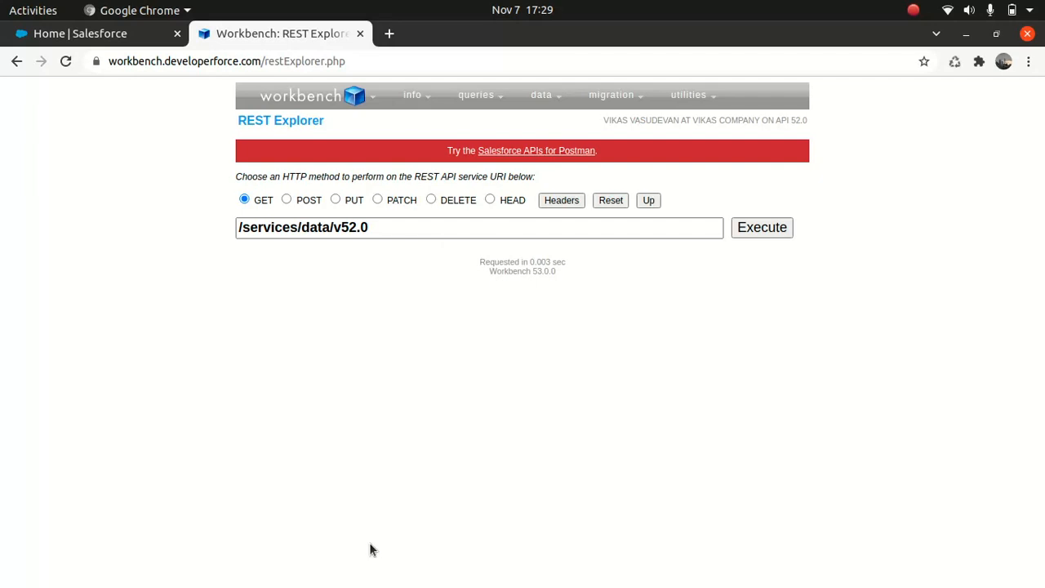
{"action": "mouse_move", "coordinate": [371, 133]}
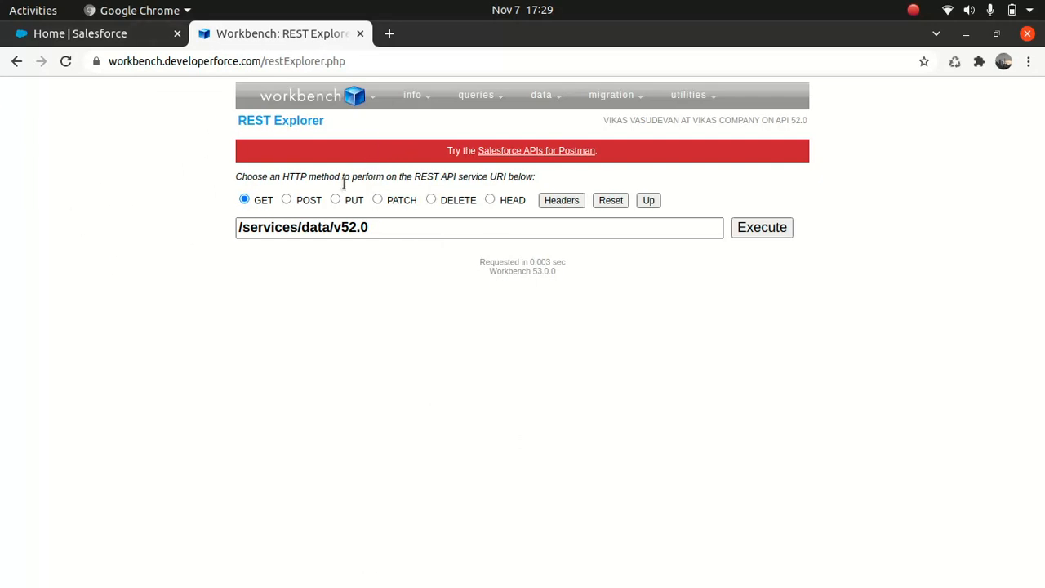
{"action": "mouse_move", "coordinate": [170, 445]}
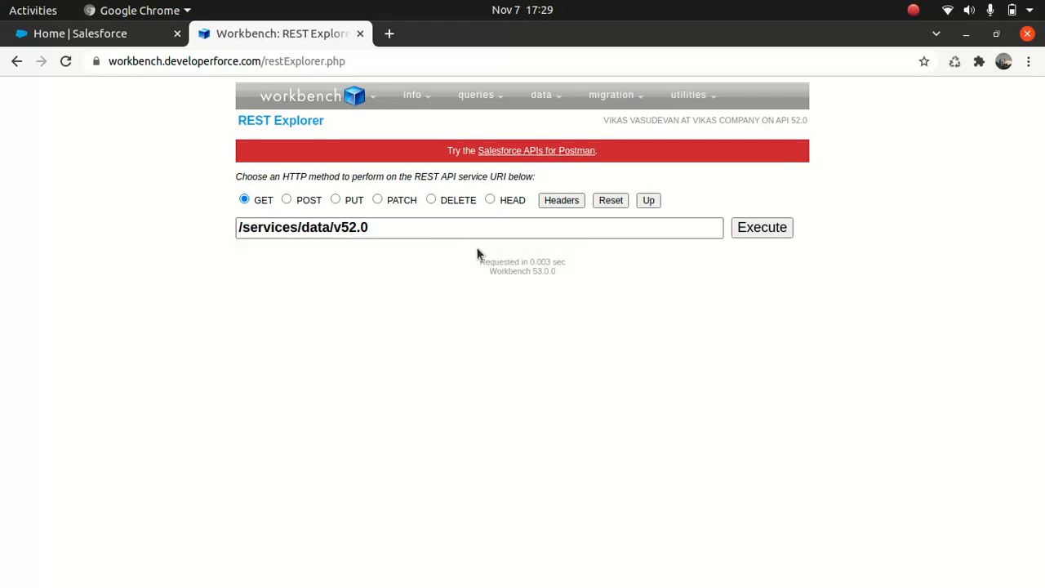
- Extend the URI to /services/data/v52.0/jobs/ingest and make the request a POST
{"action": "left_click", "coordinate": [479, 227]}
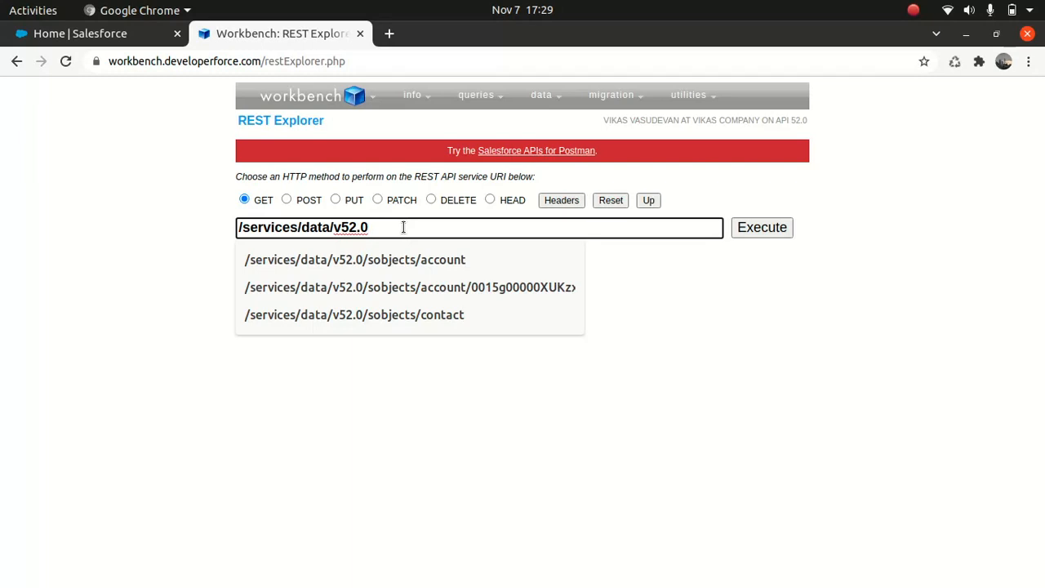
{"action": "type", "text": "/"}
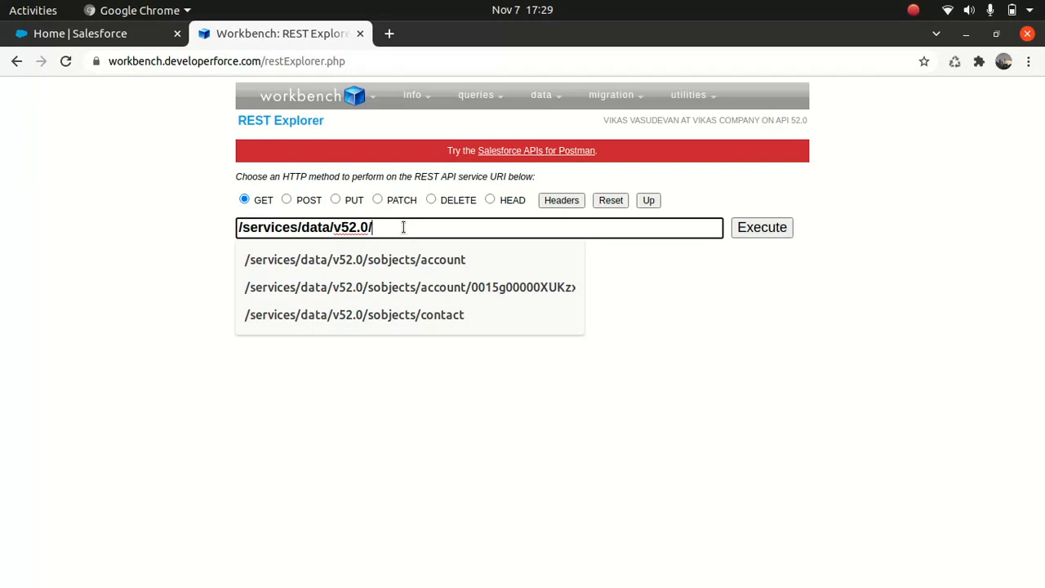
{"action": "type", "text": "jobs/"}
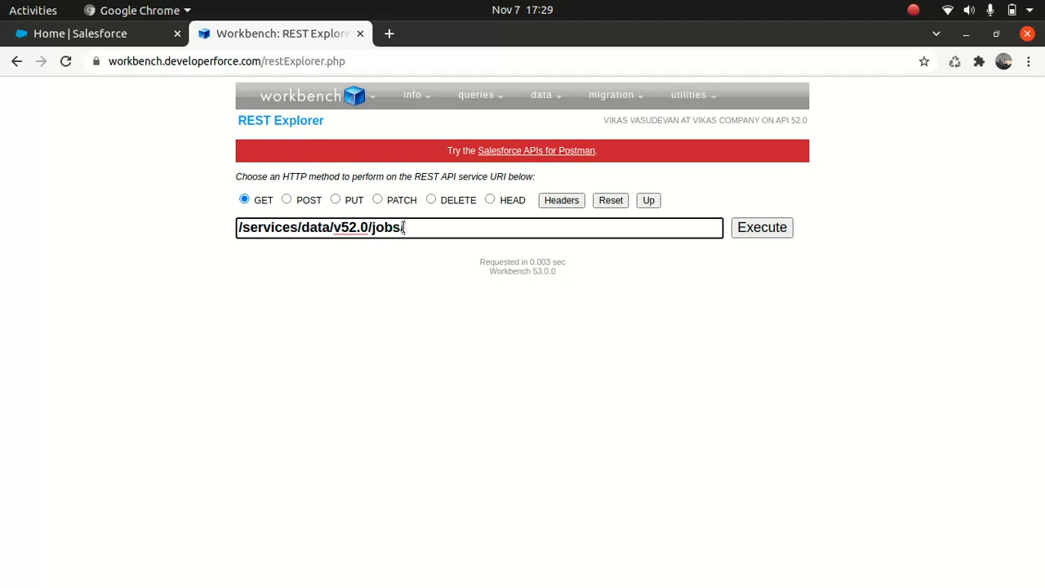
{"action": "type", "text": "ingest"}
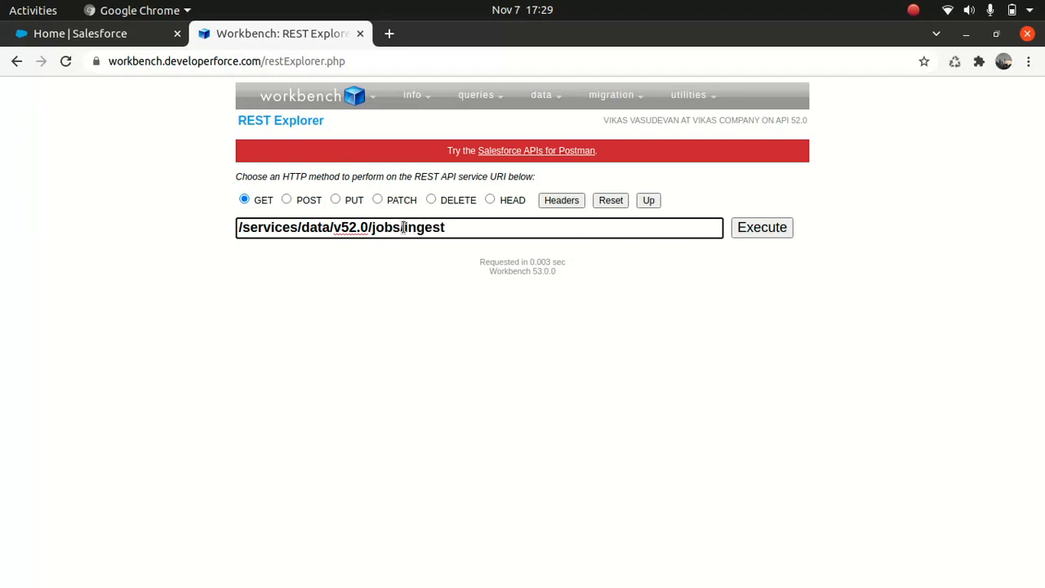
{"action": "left_click", "coordinate": [287, 199]}
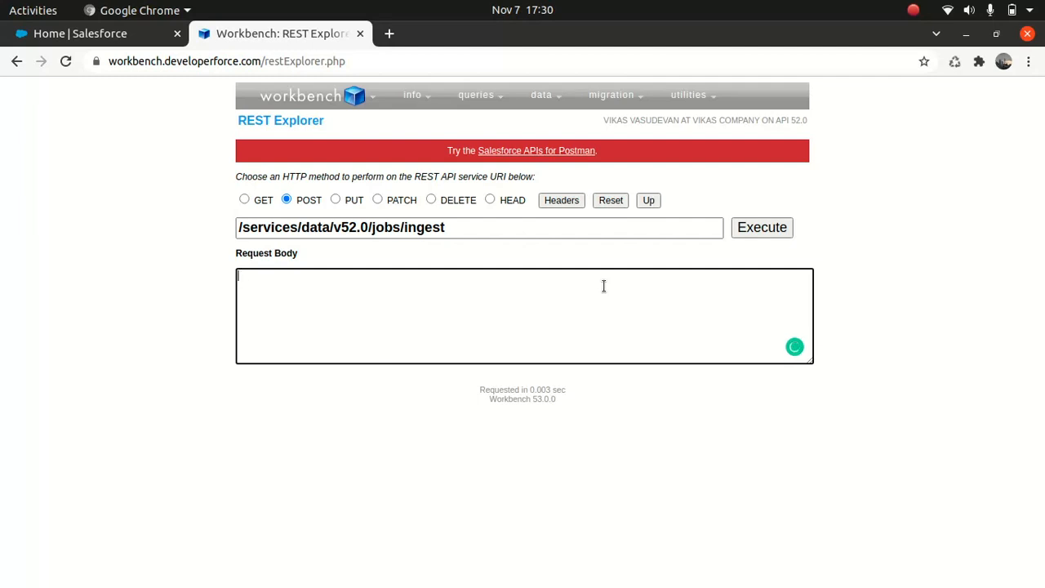
- Start the JSON request body with operation insert and object Account
{"action": "type", "text": "{}"}
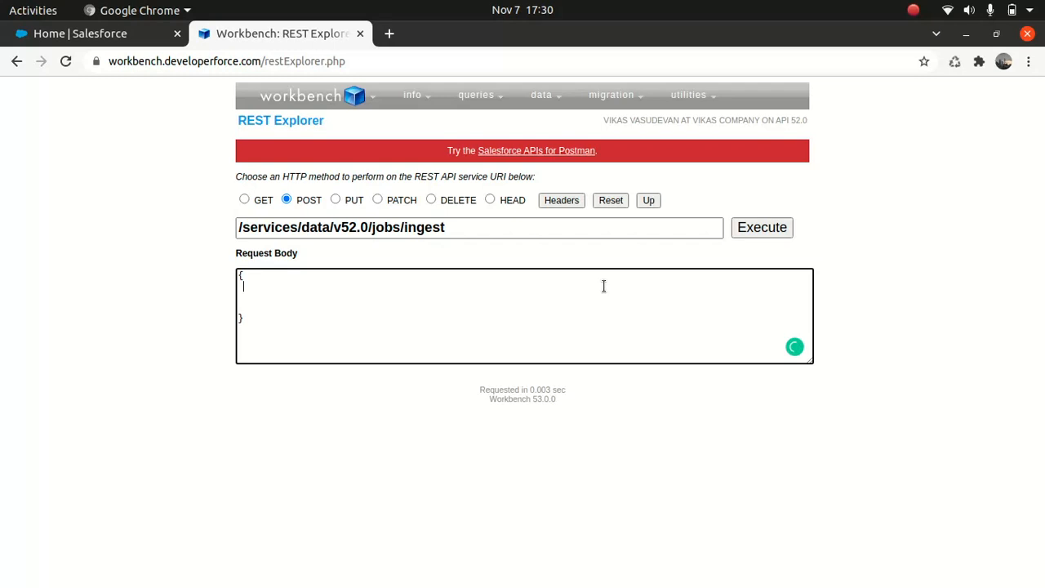
{"action": "type", "text": "\"\""}
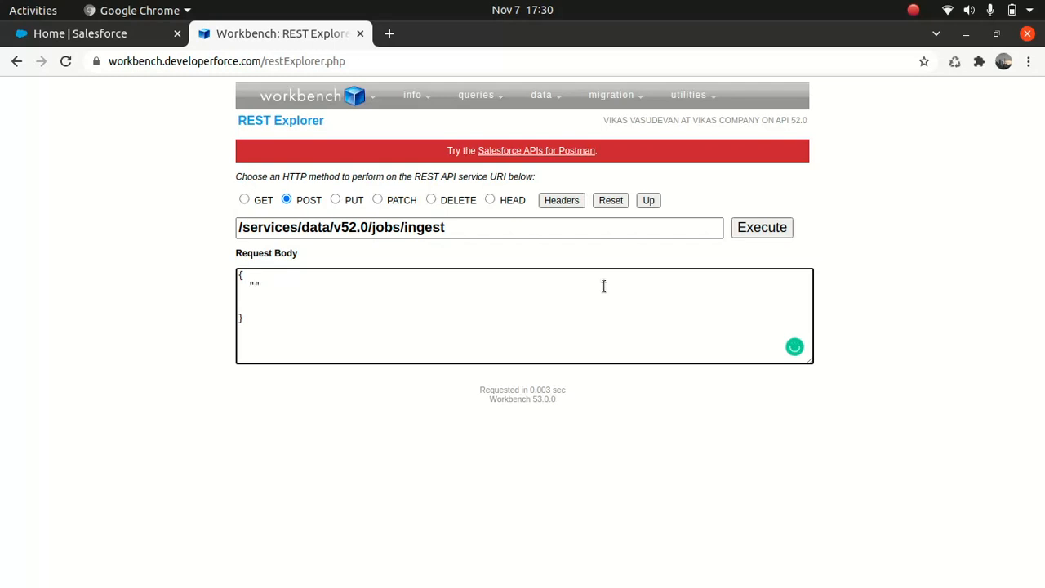
{"action": "type", "text": "opera"}
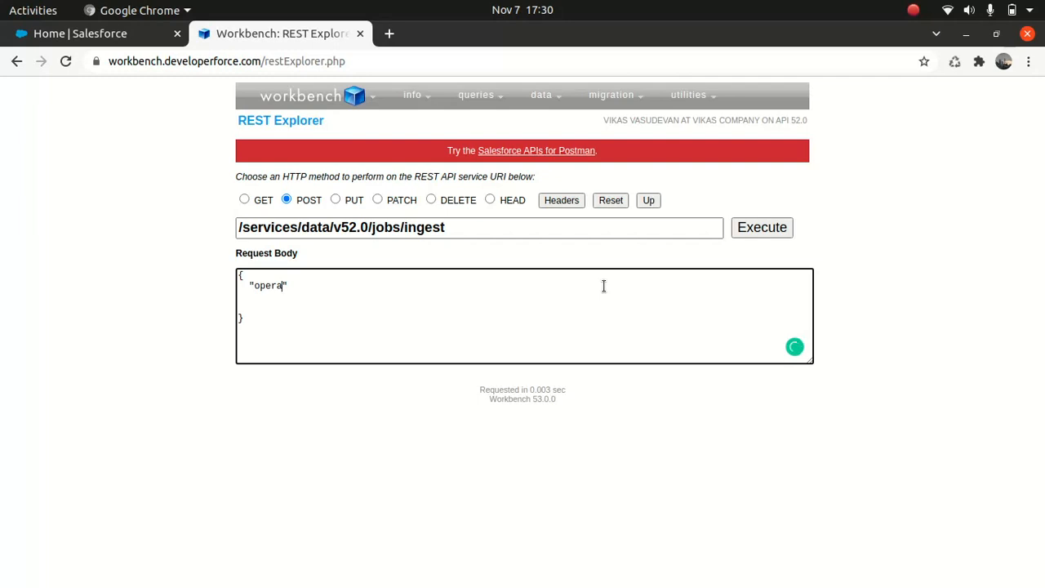
{"action": "type", "text": "tion"}
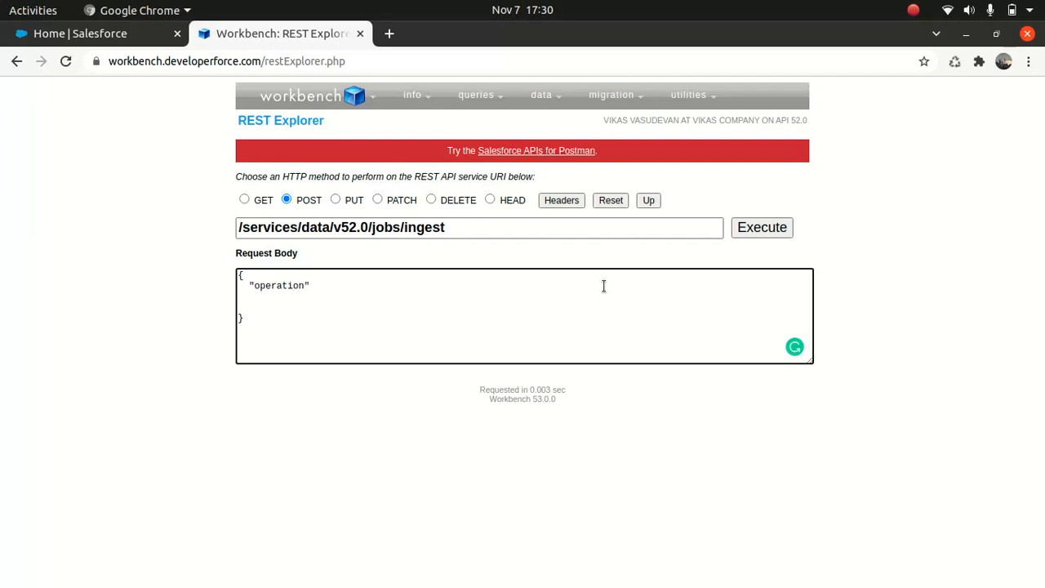
{"action": "type", "text": ":"}
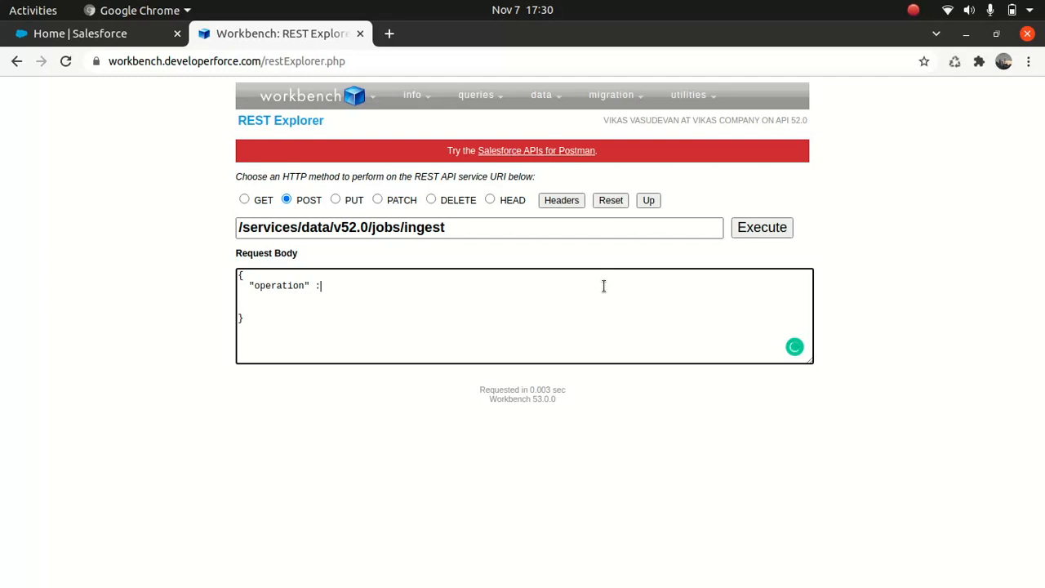
{"action": "type", "text": "\"\""}
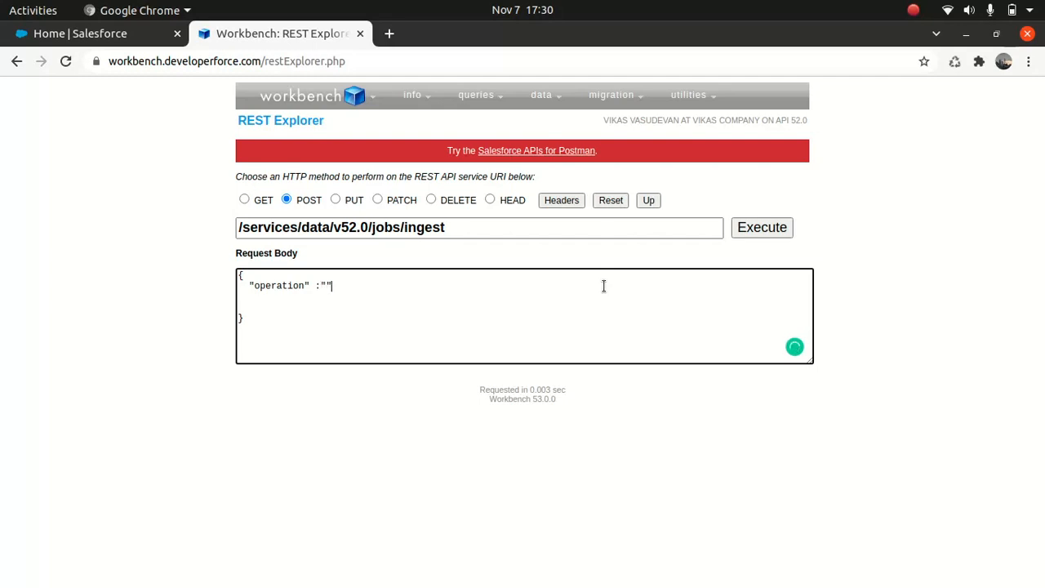
{"action": "type", "text": "inseert"}
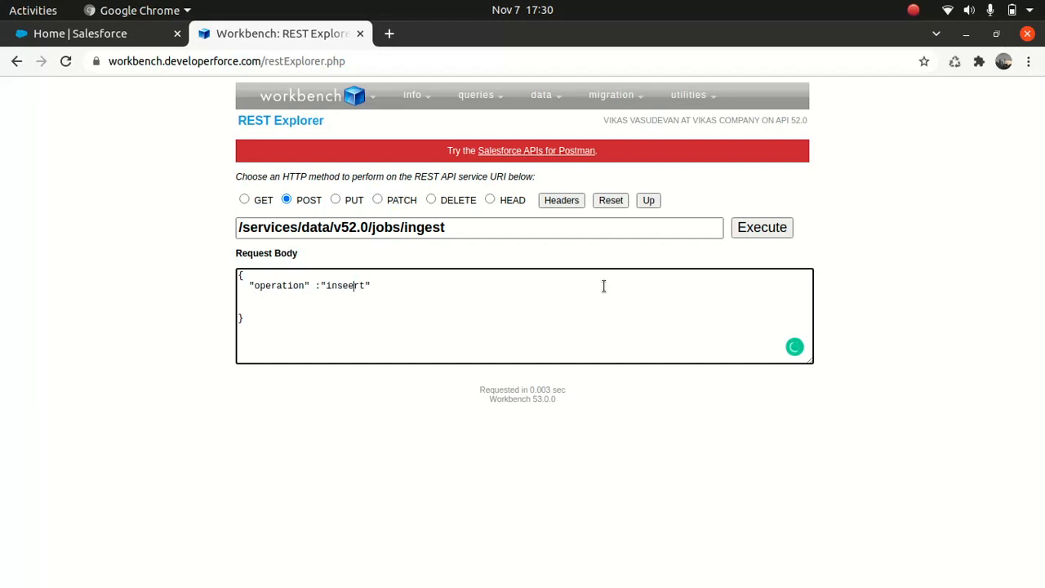
{"action": "key", "text": "BackSpace"}
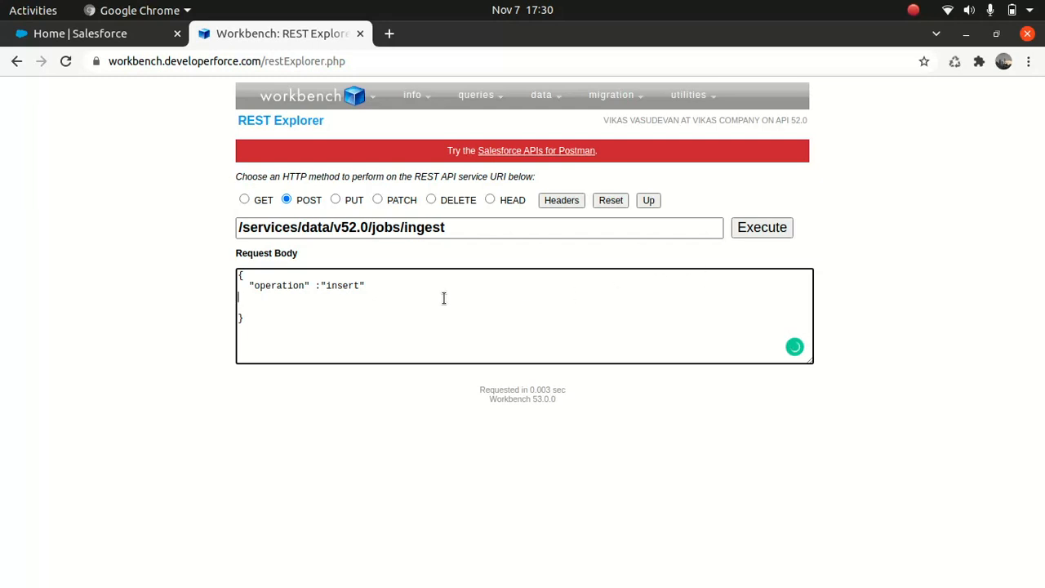
{"action": "mouse_move", "coordinate": [395, 292]}
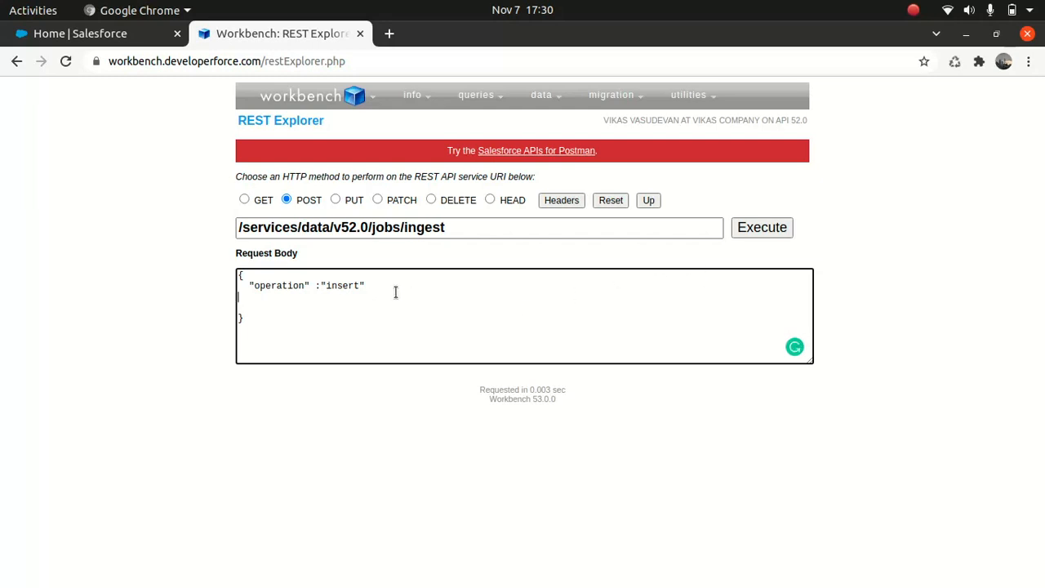
{"action": "type", "text": ","}
{"action": "type", "text": "\"ob"}
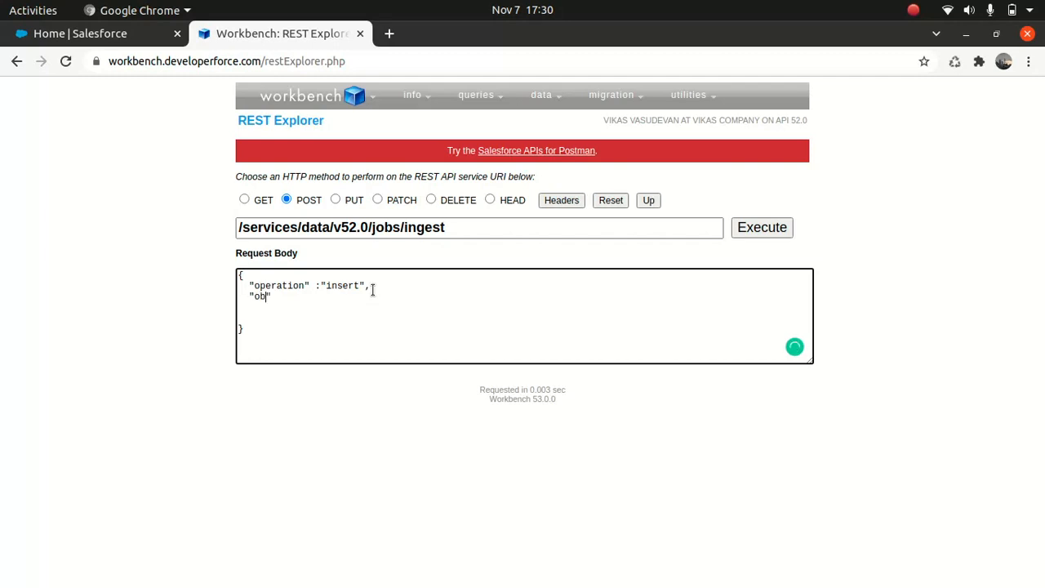
{"action": "type", "text": "ject\""}
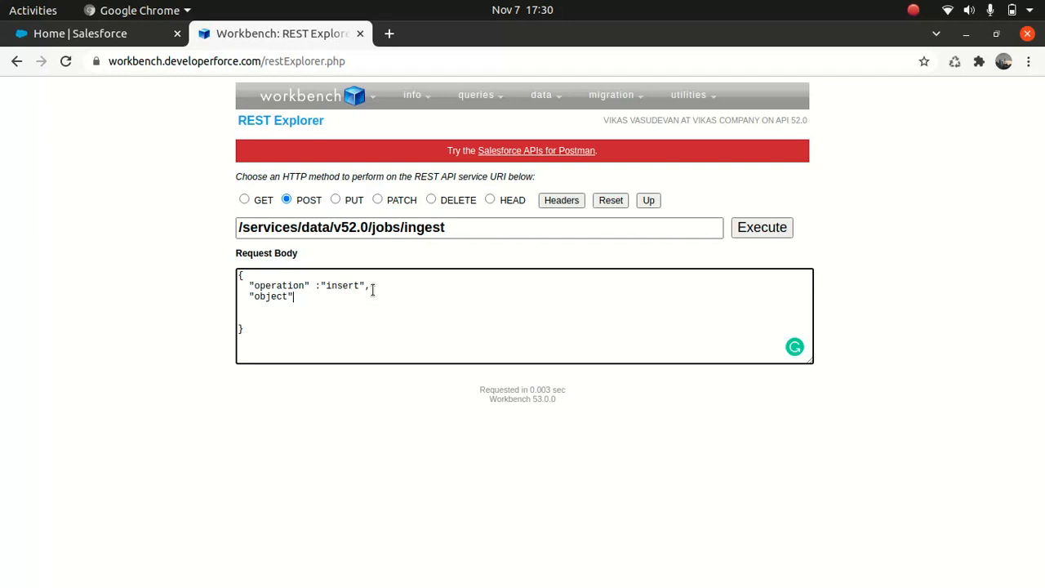
{"action": "type", "text": "\""}
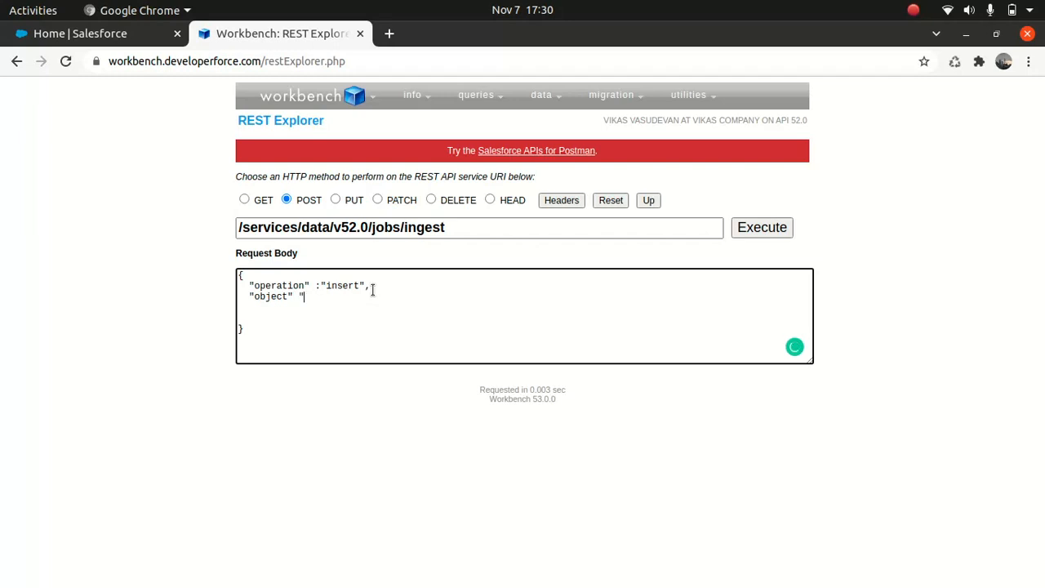
{"action": "type", "text": ":"}
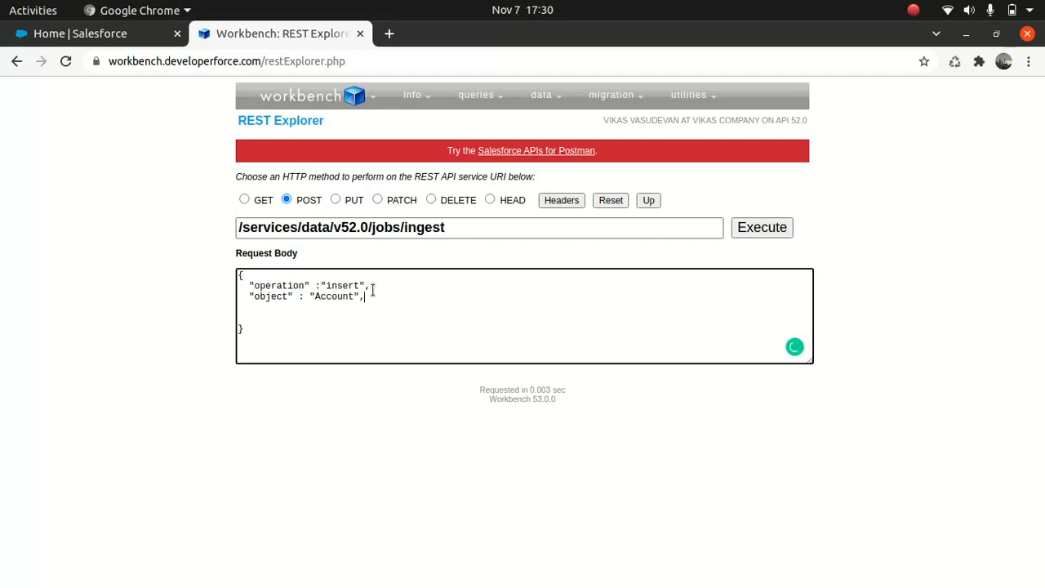
- Add contentType CSV and lineEnding CRLF to the JSON body
{"action": "type", "text": "\"\""}
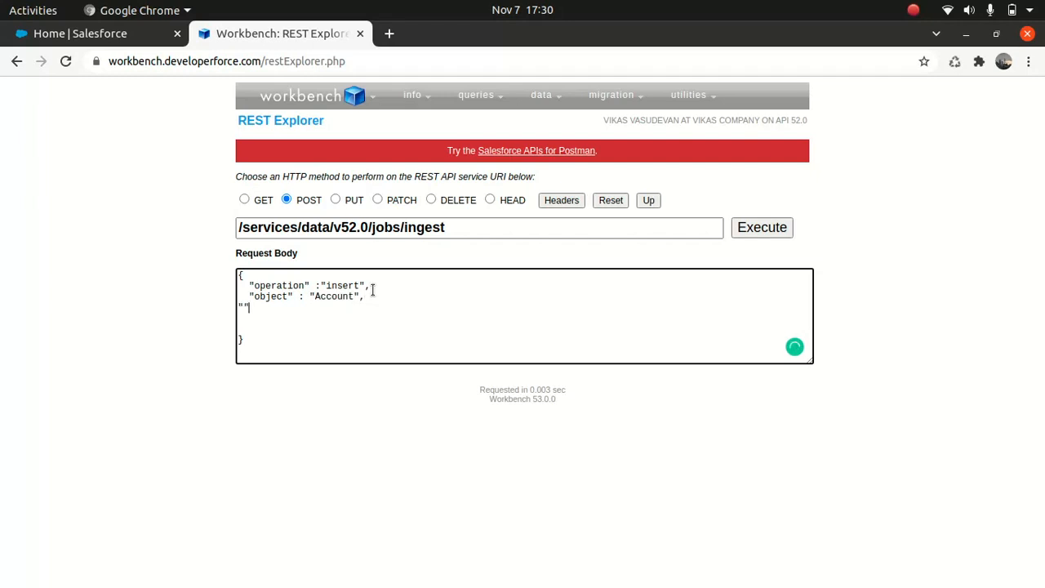
{"action": "type", "text": "contentTy"}
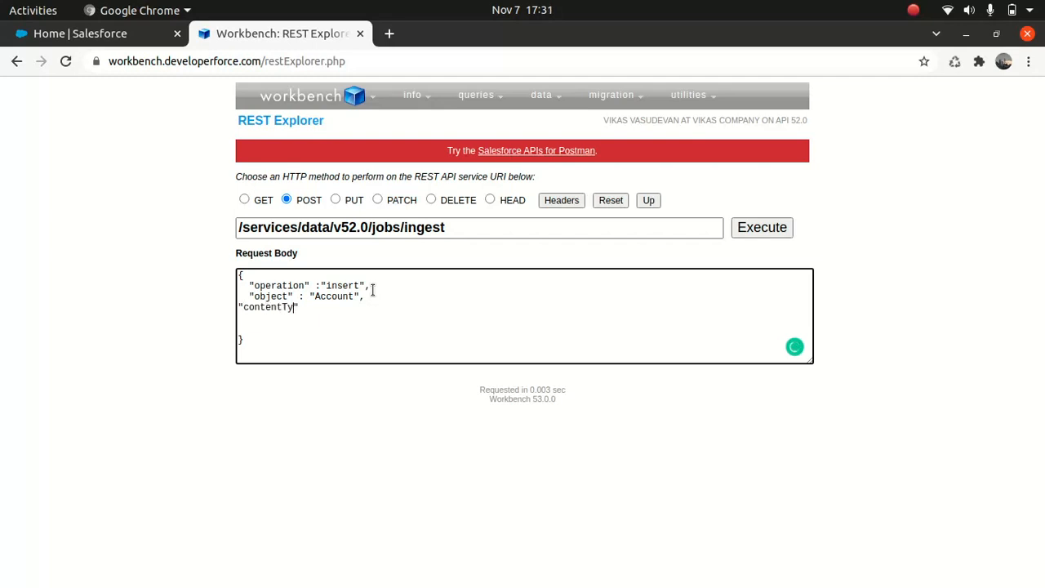
{"action": "type", "text": "pe\" :"}
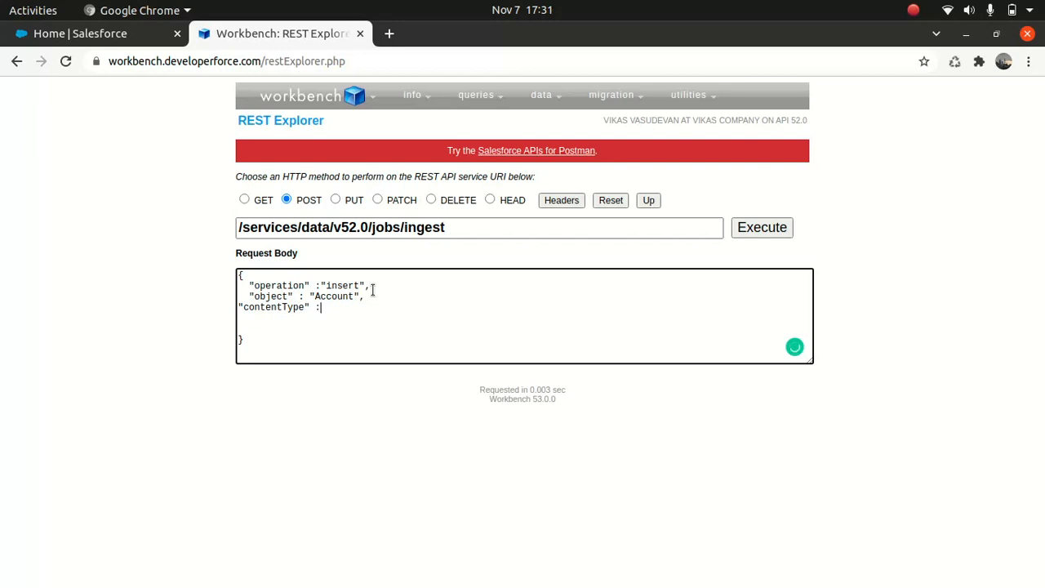
{"action": "type", "text": "\""}
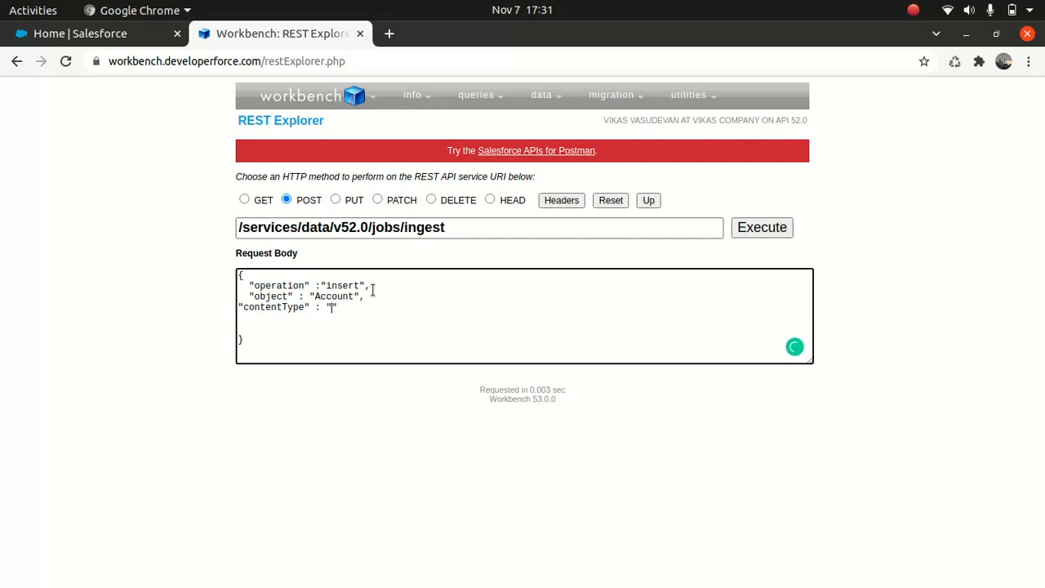
{"action": "type", "text": "CSV\""}
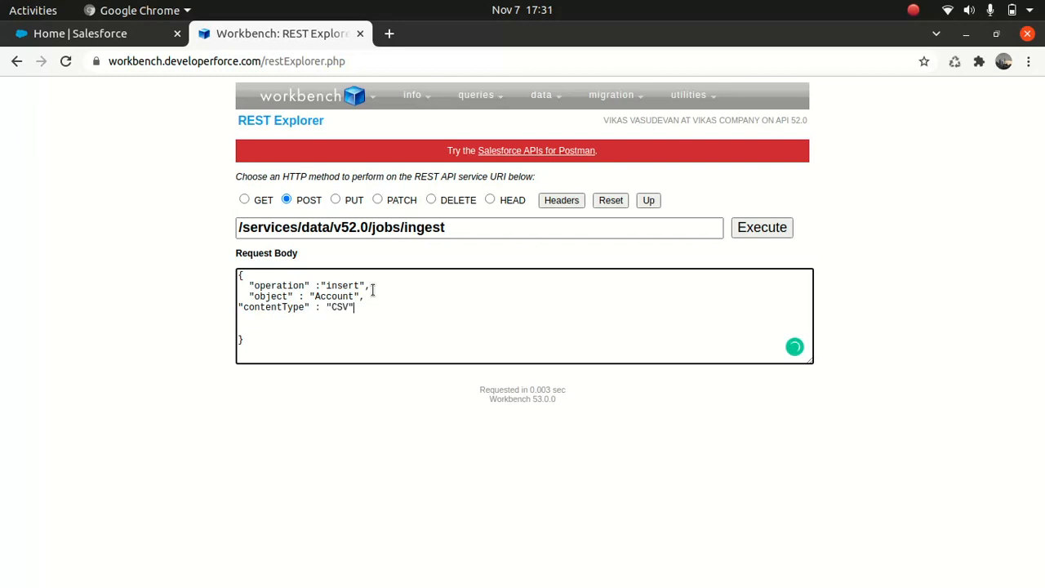
{"action": "type", "text": ","}
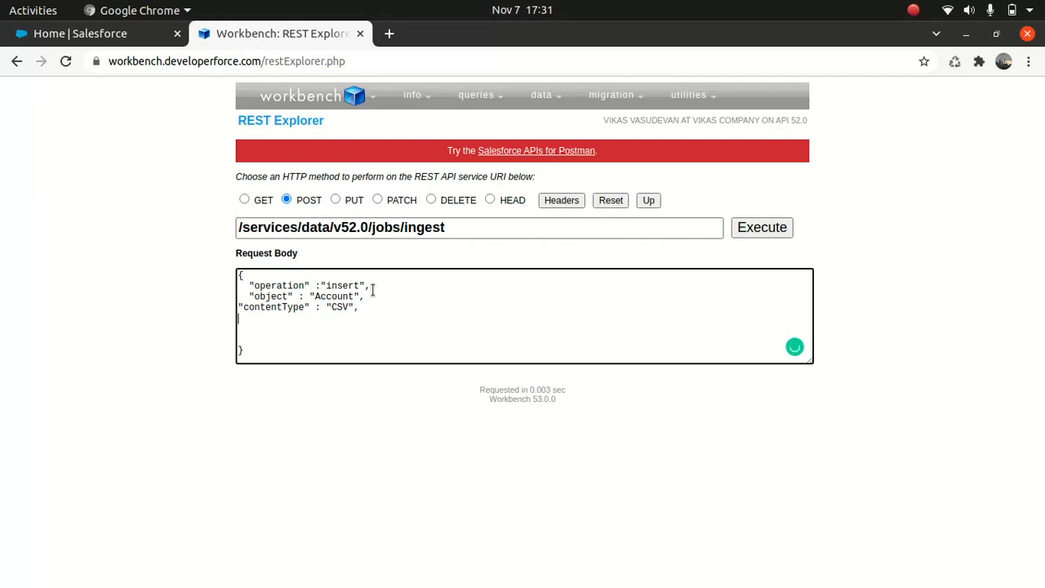
{"action": "type", "text": "\"\""}
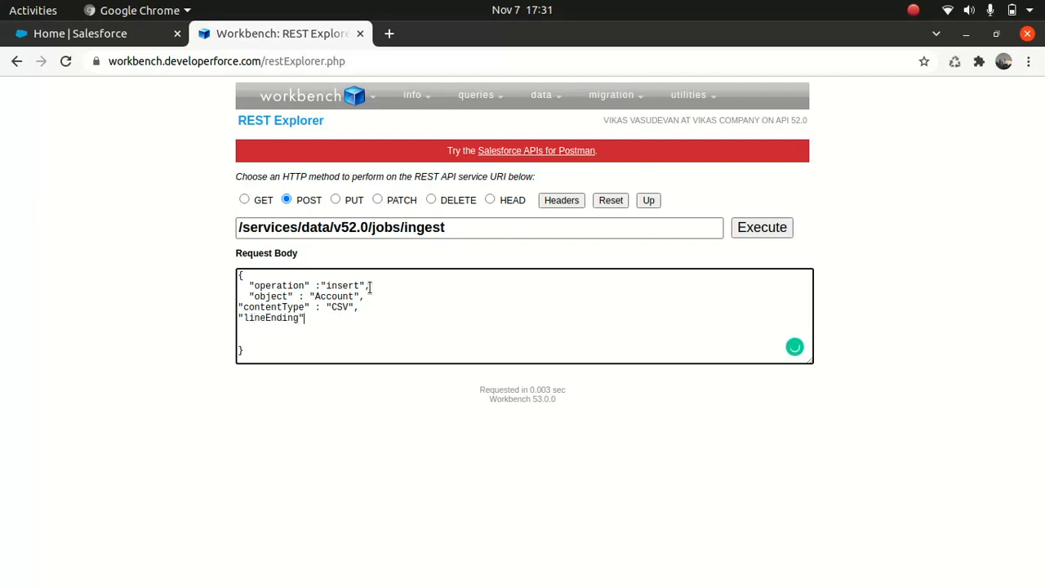
{"action": "type", "text": "\""}
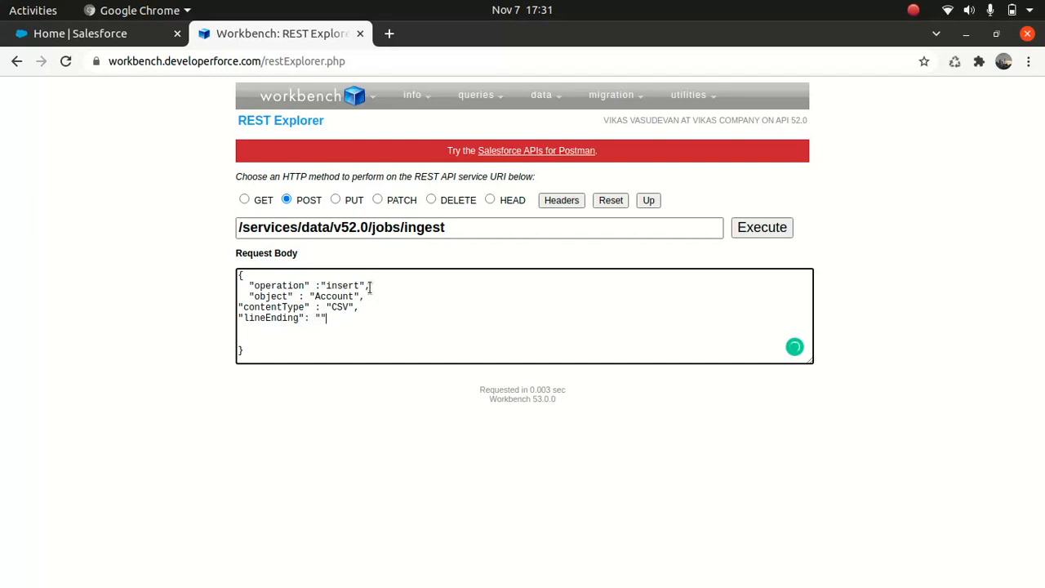
{"action": "type", "text": "C"}
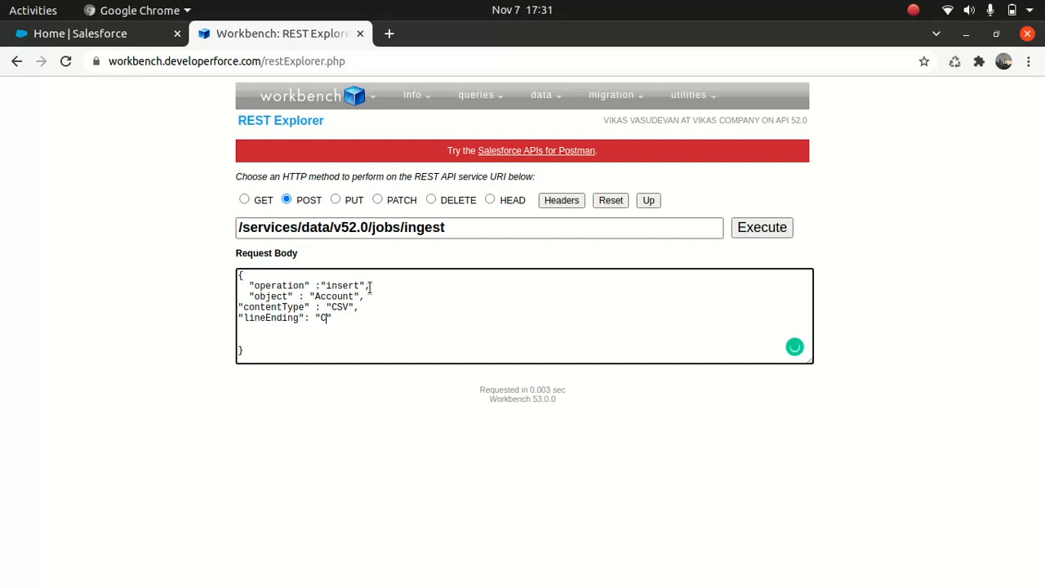
{"action": "type", "text": "RLF"}
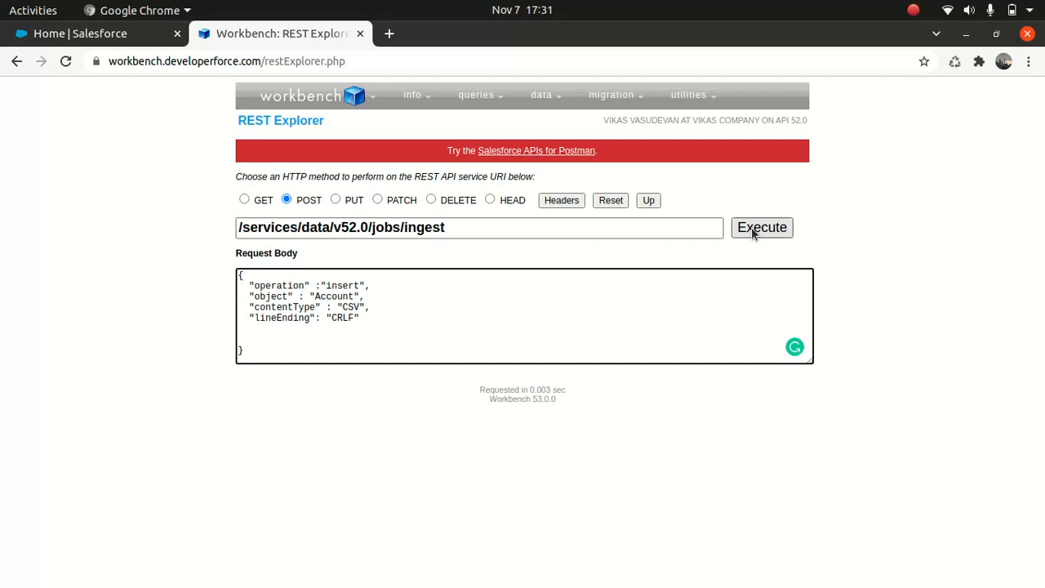
- Execute the POST, creating Open Account insert job 7505g0000067AZUAA2
{"action": "left_click", "coordinate": [761, 227]}
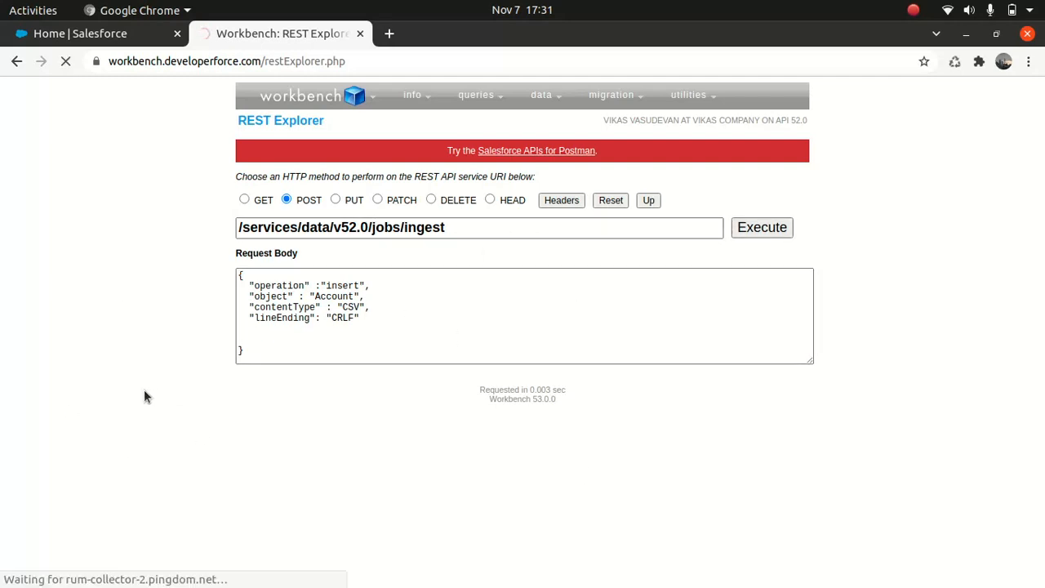
{"action": "left_click", "coordinate": [761, 227]}
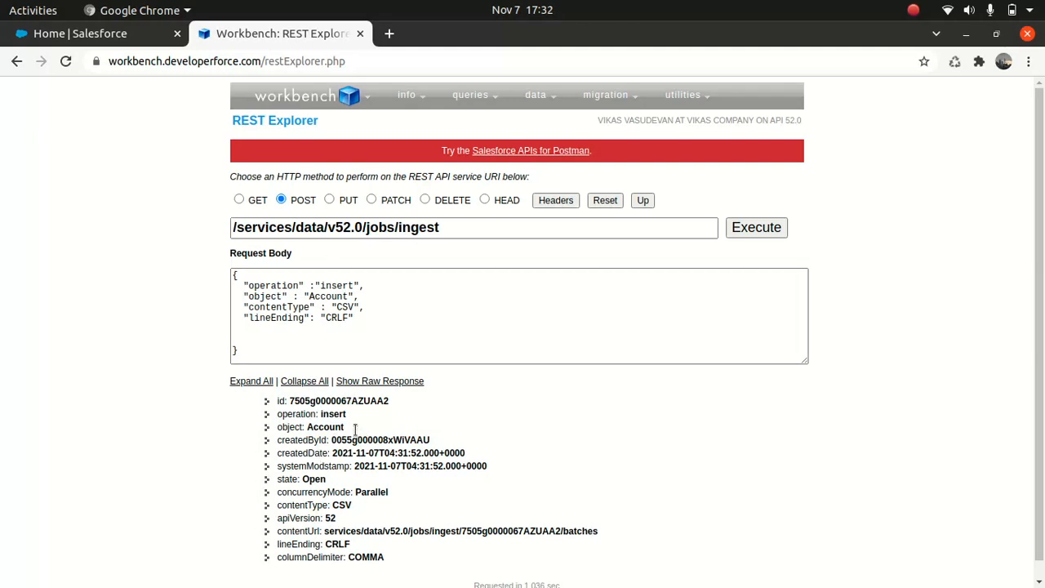
{"action": "mouse_move", "coordinate": [318, 451]}
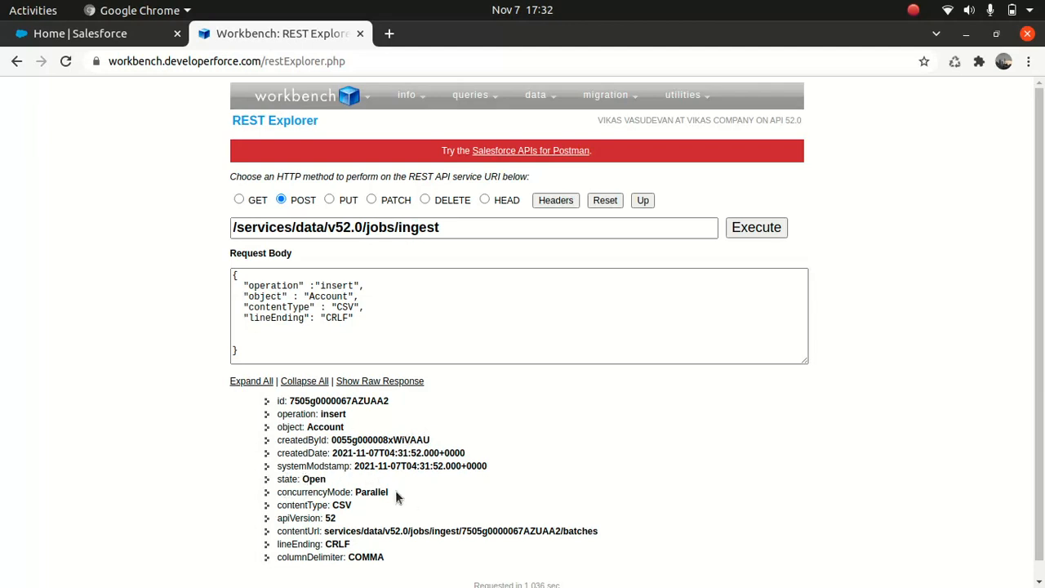
{"action": "mouse_move", "coordinate": [387, 496]}
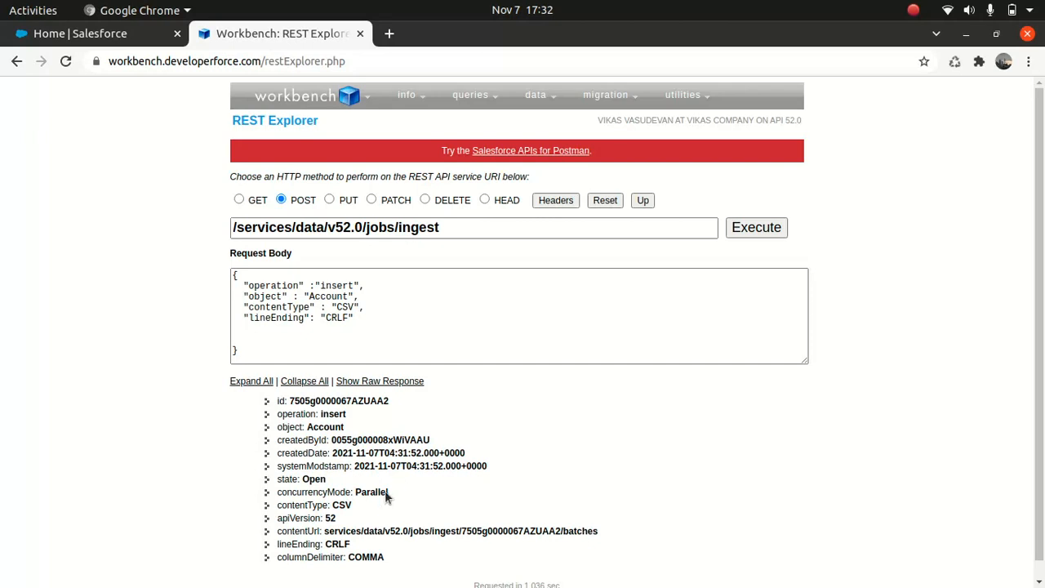
{"action": "mouse_move", "coordinate": [456, 569]}
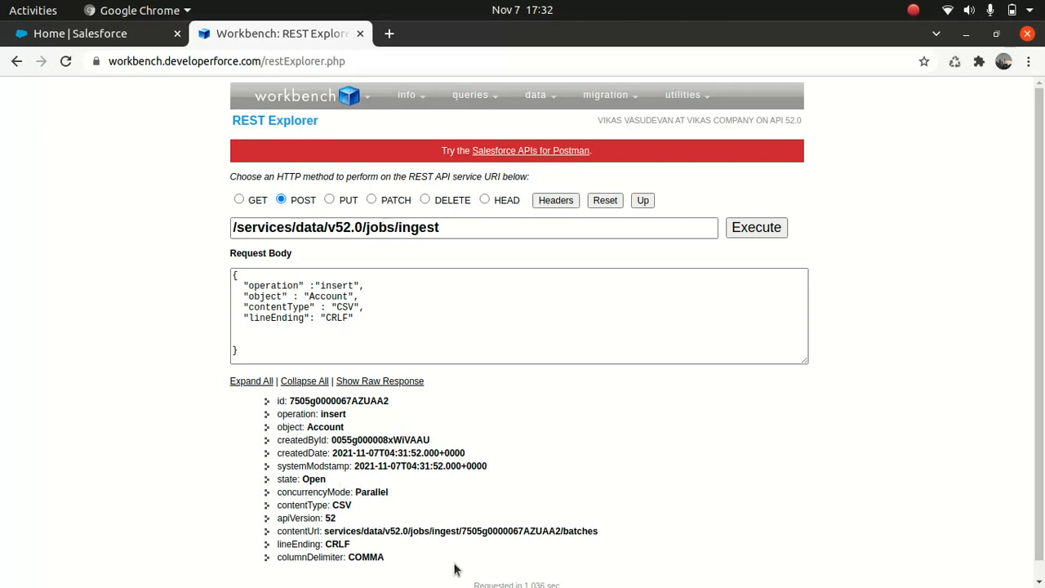
{"action": "mouse_move", "coordinate": [136, 447]}
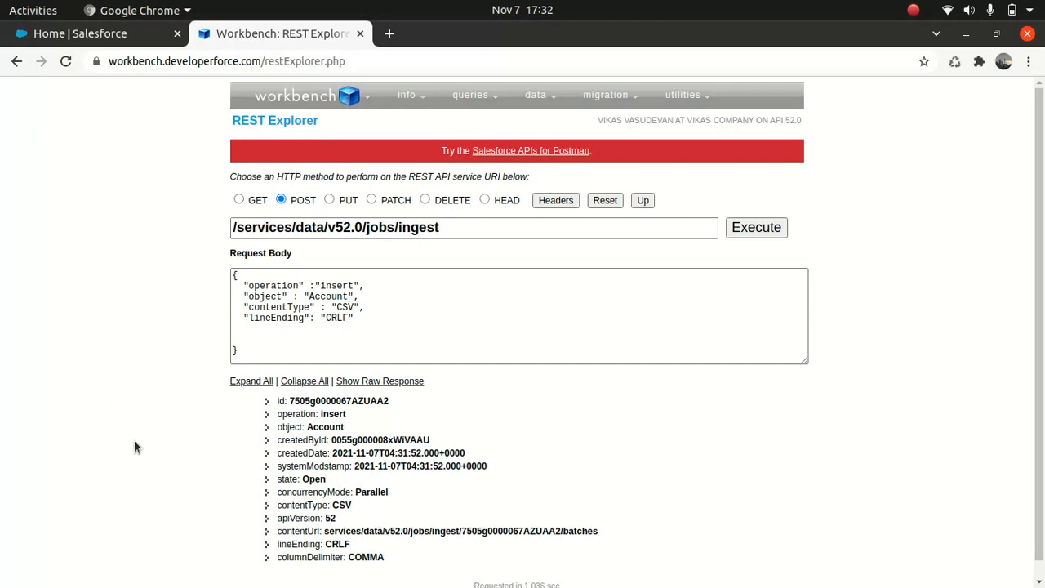
{"action": "mouse_move", "coordinate": [209, 434]}
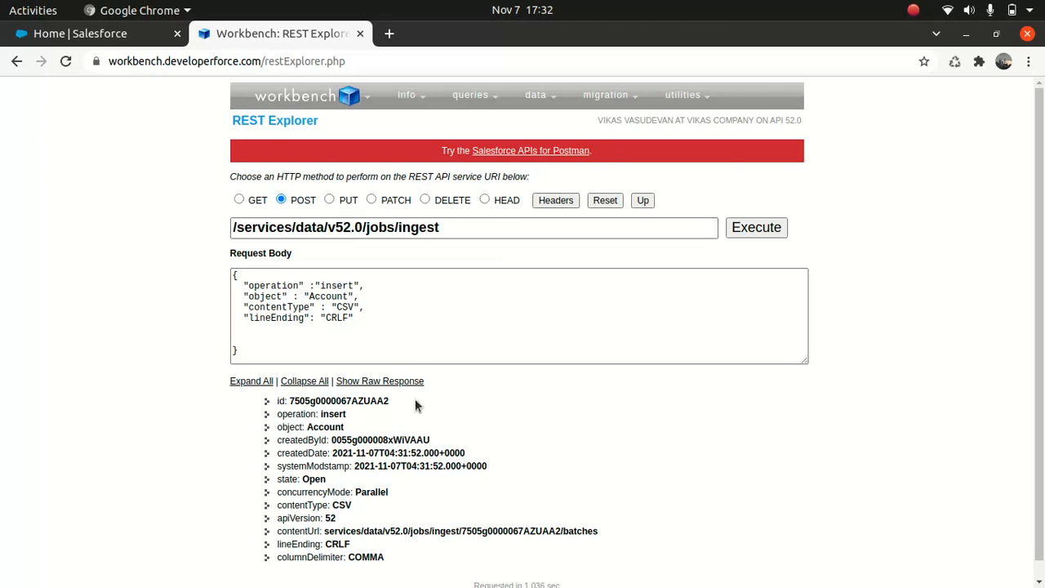
- Append job id 7505g0000067AZUAA2 and /batches to the ingest URI
{"action": "double_click", "coordinate": [338, 400]}
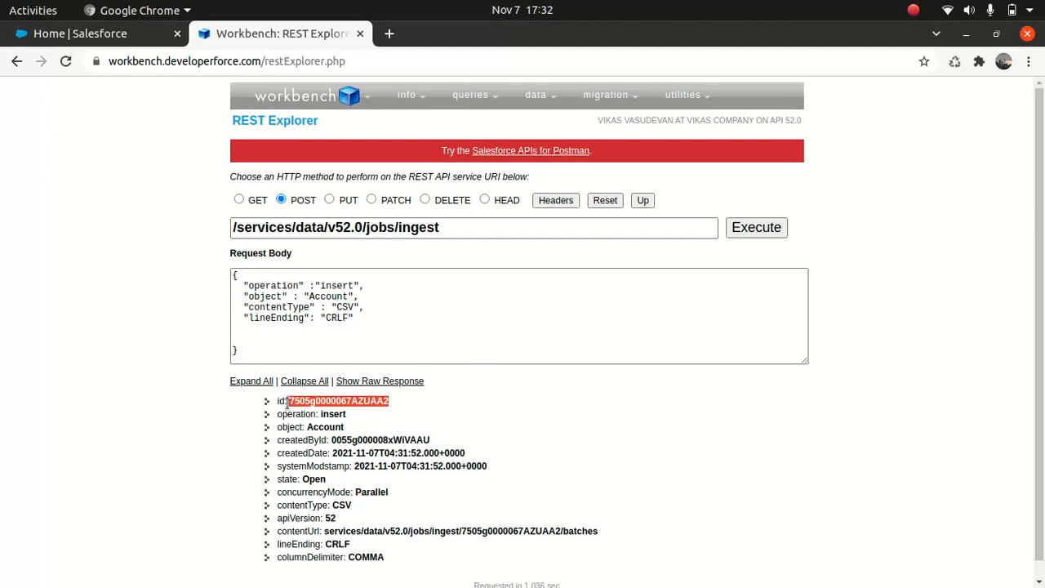
{"action": "left_click", "coordinate": [478, 227]}
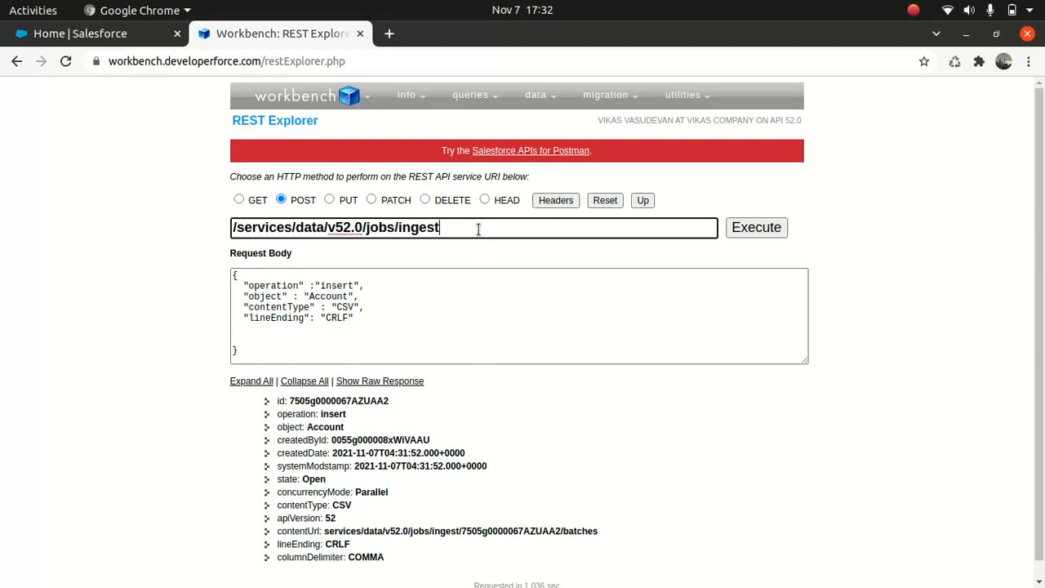
{"action": "type", "text": "7505g0000067AZUAA2/"}
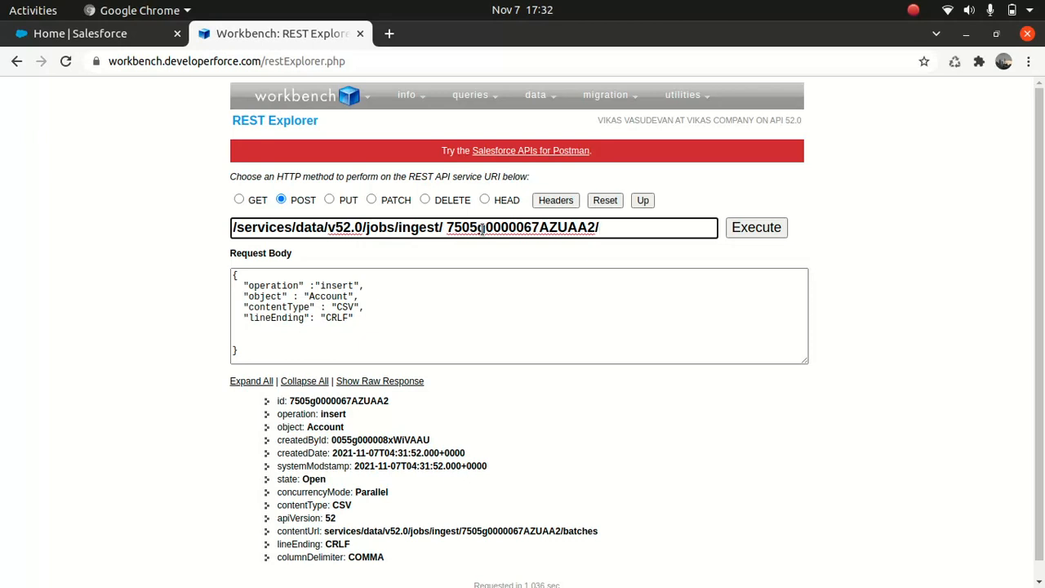
{"action": "type", "text": "BATCHES"}
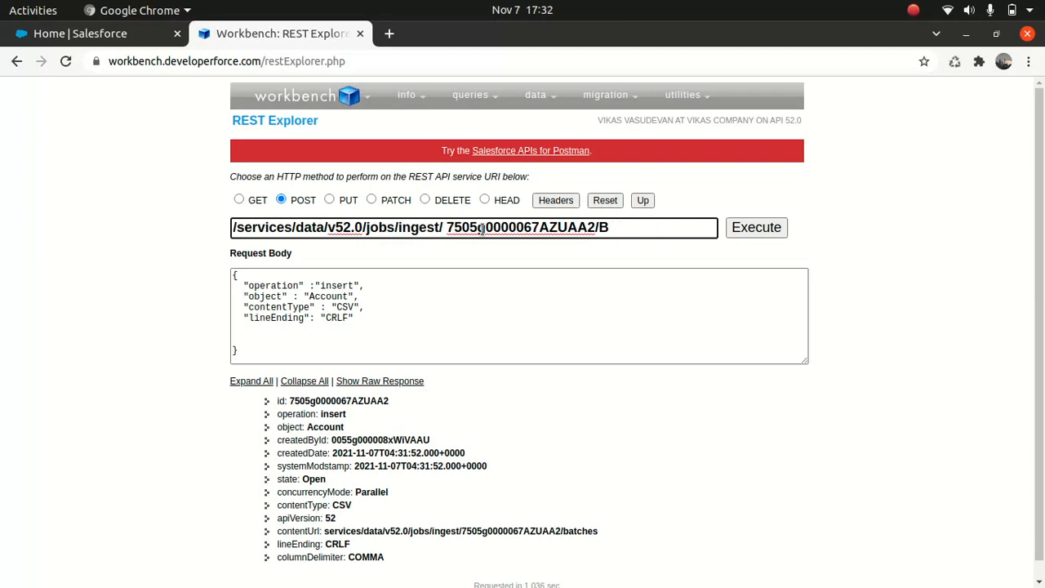
{"action": "type", "text": "batches"}
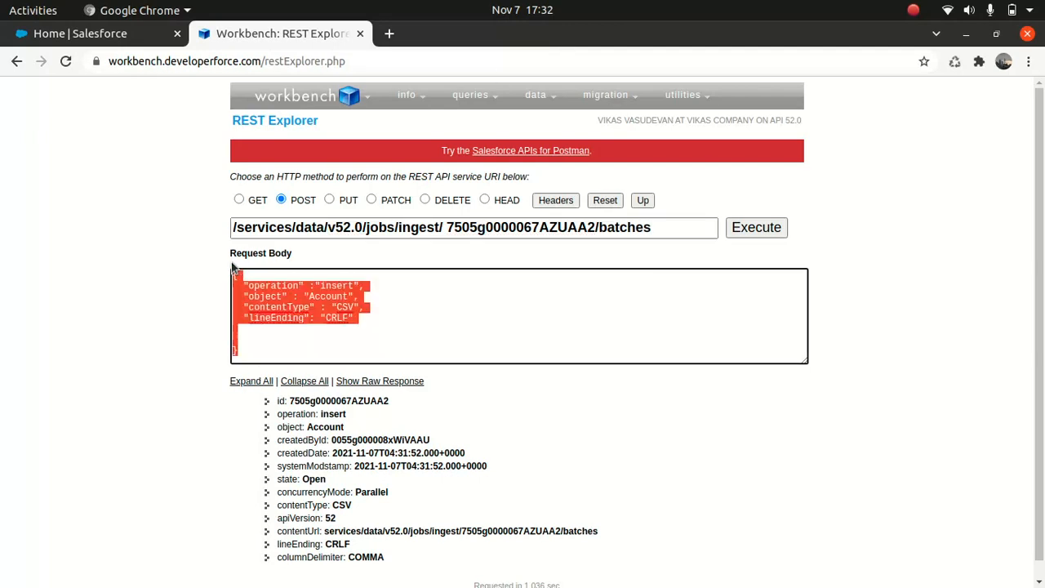
- Switch to PUT and enter the CSV body: Name, Stu, Bjorn, Jette
{"action": "left_click", "coordinate": [330, 200]}
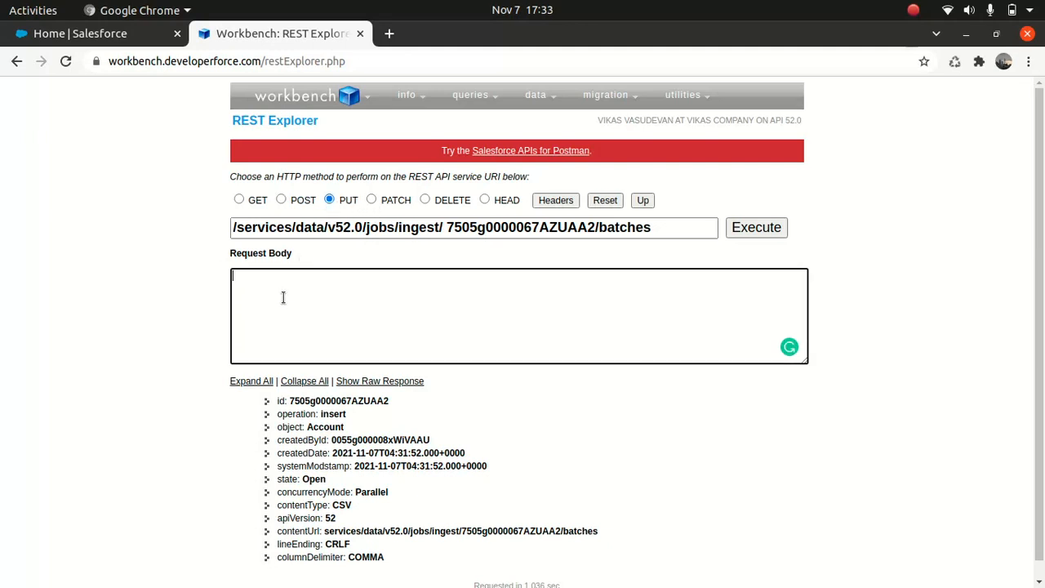
{"action": "type", "text": "\"Nam\""}
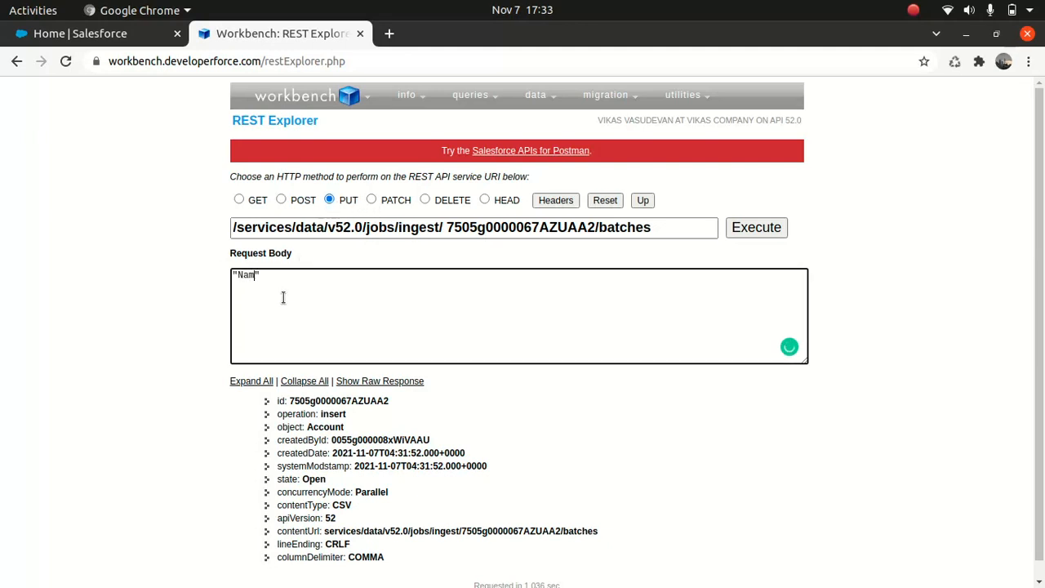
{"action": "type", "text": "e"}
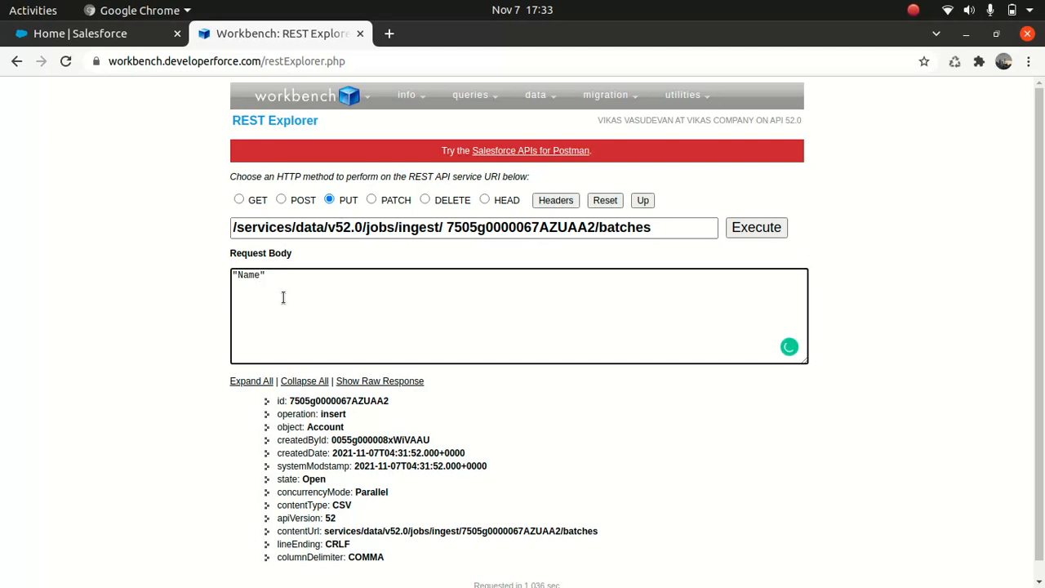
{"action": "type", "text": "\"Stu\""}
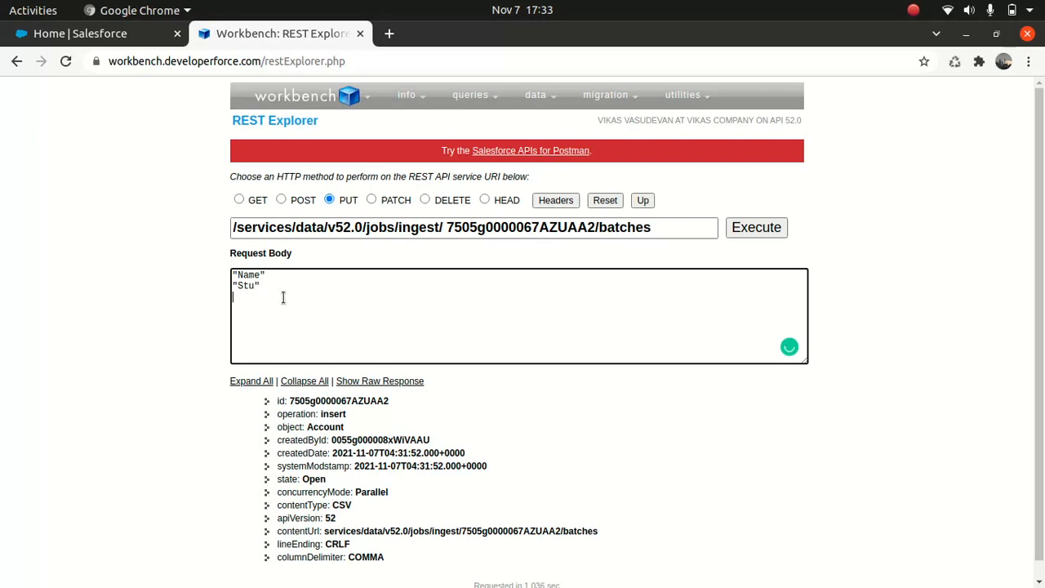
{"action": "type", "text": "\"\""}
{"action": "type", "text": "\"Bjorn"}
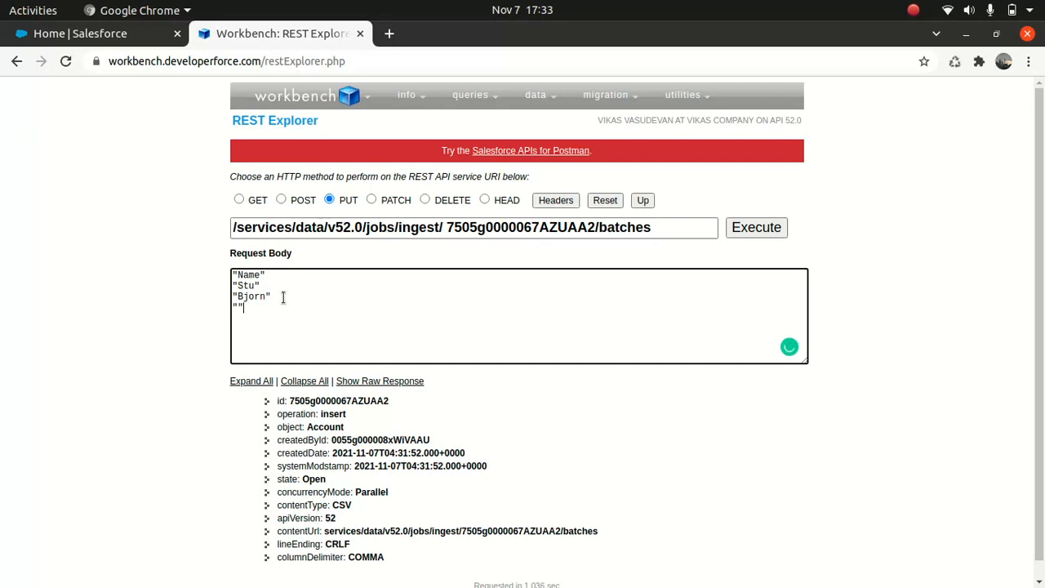
{"action": "type", "text": "H"}
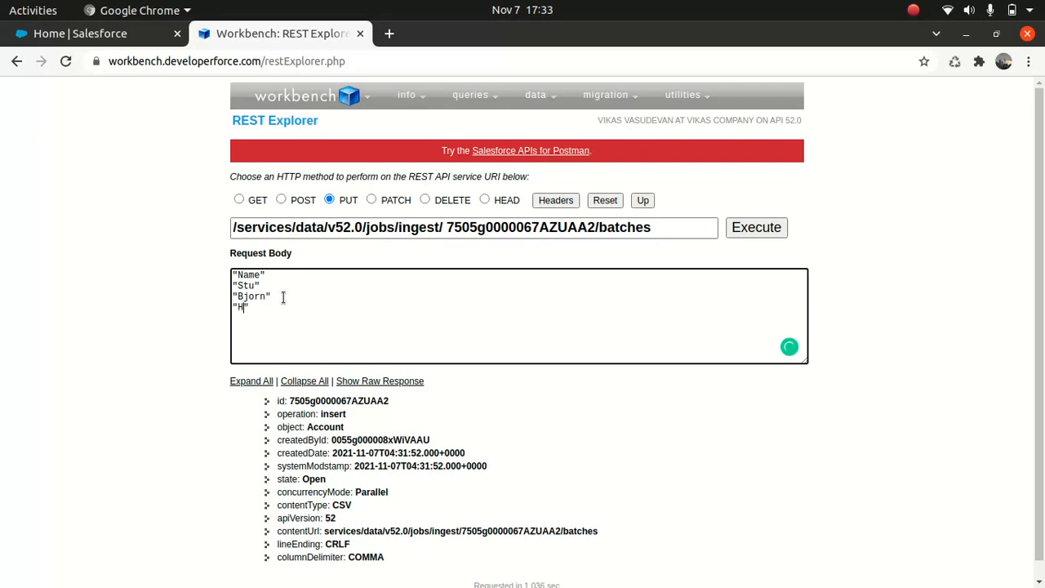
{"action": "type", "text": "ette"}
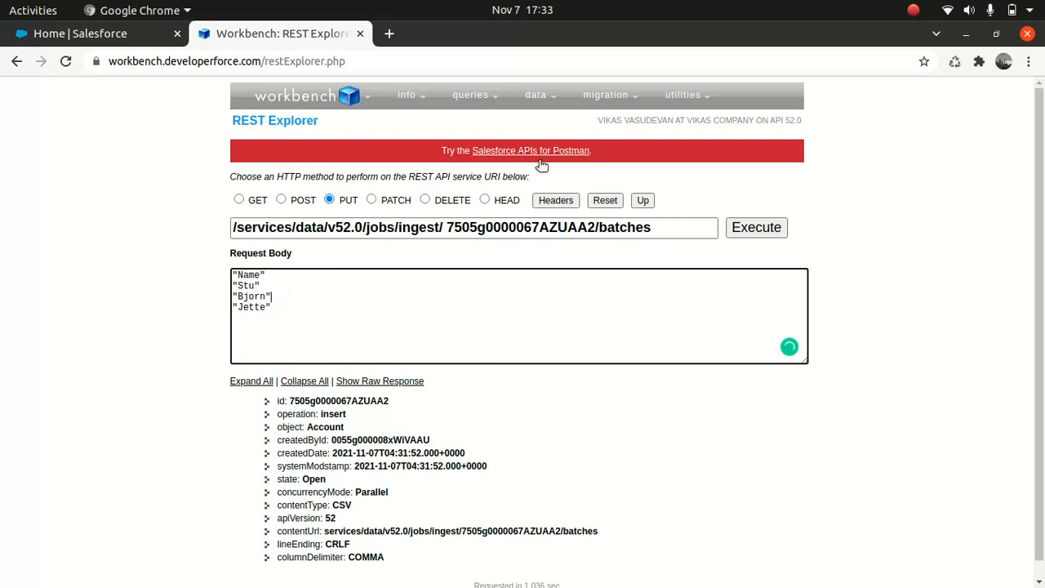
{"action": "mouse_move", "coordinate": [447, 306]}
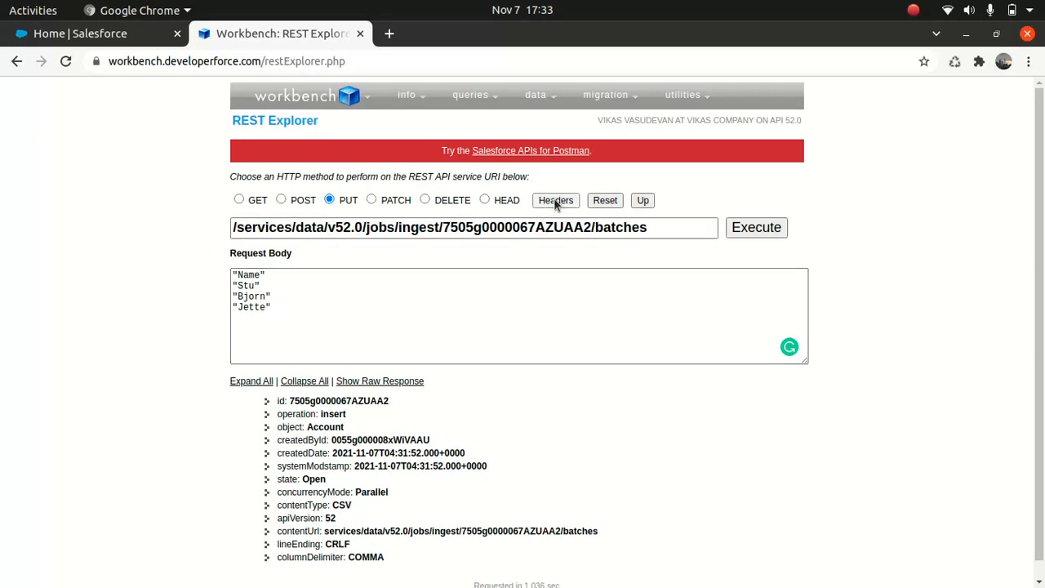
- Set the Content-Type header to text/csv and upload the CSV, getting 201 Created
{"action": "left_click", "coordinate": [556, 200]}
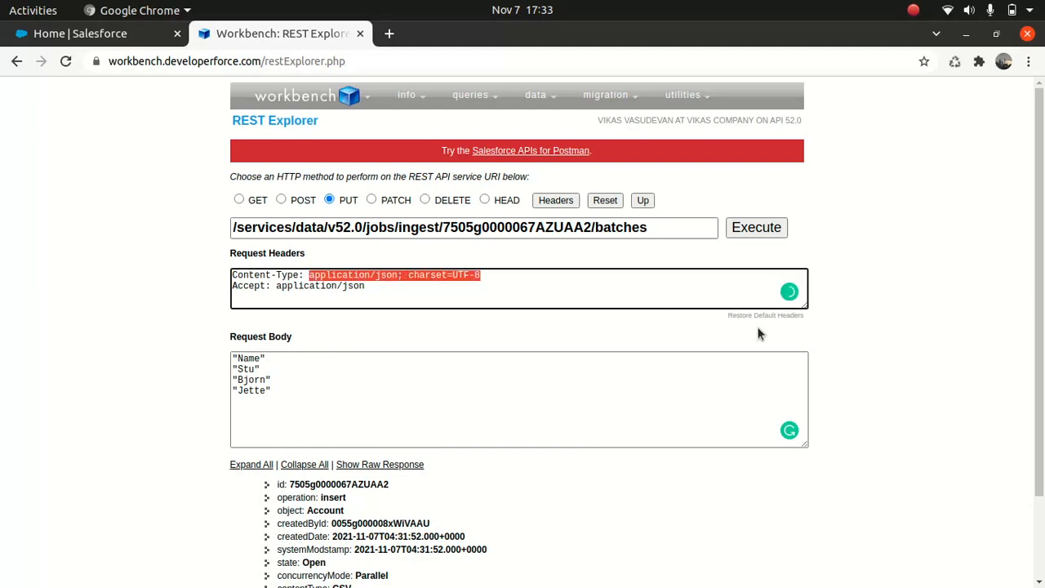
{"action": "key", "text": "Delete"}
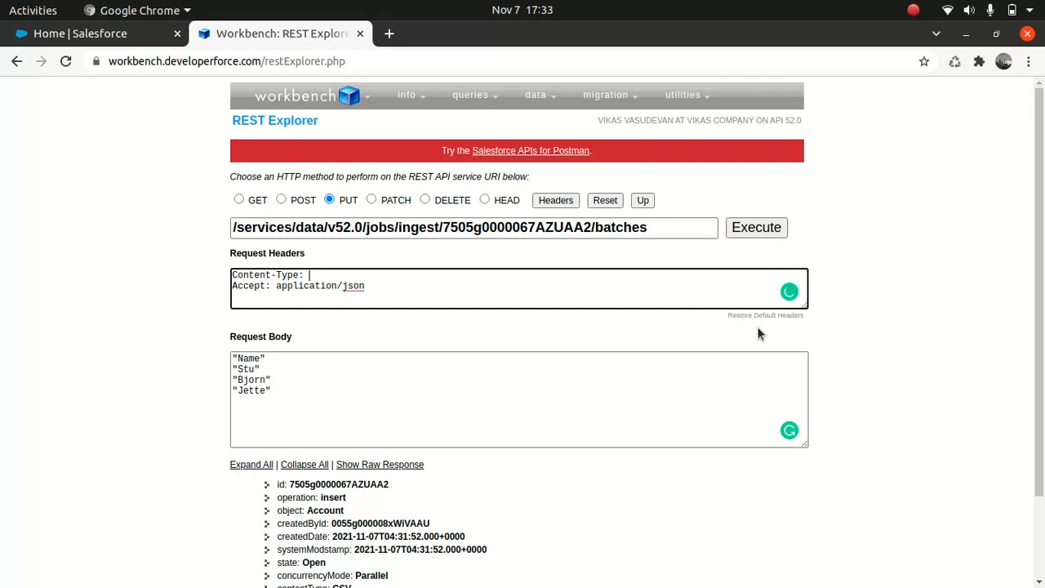
{"action": "type", "text": "text/"}
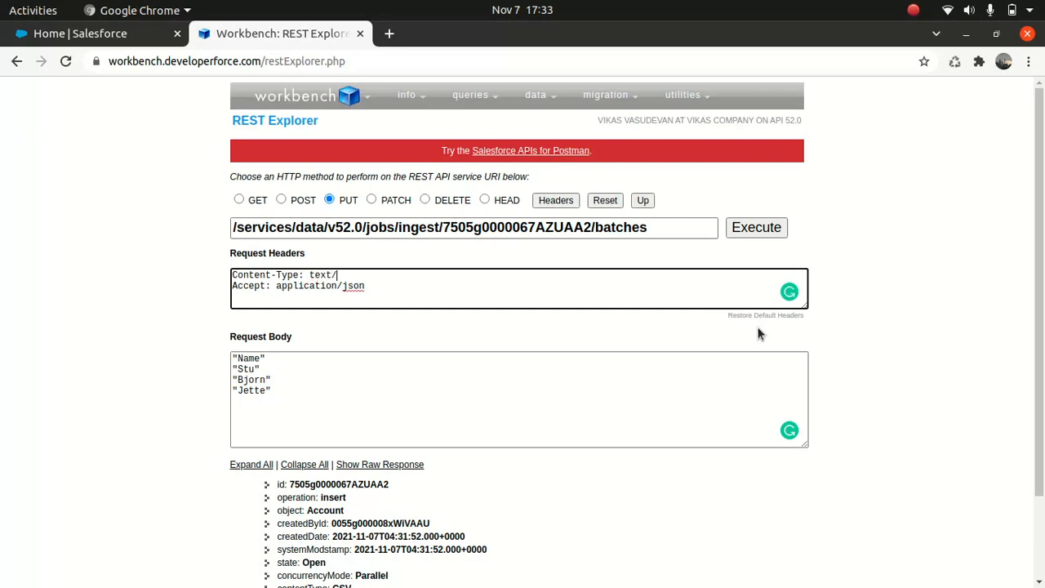
{"action": "type", "text": "csv"}
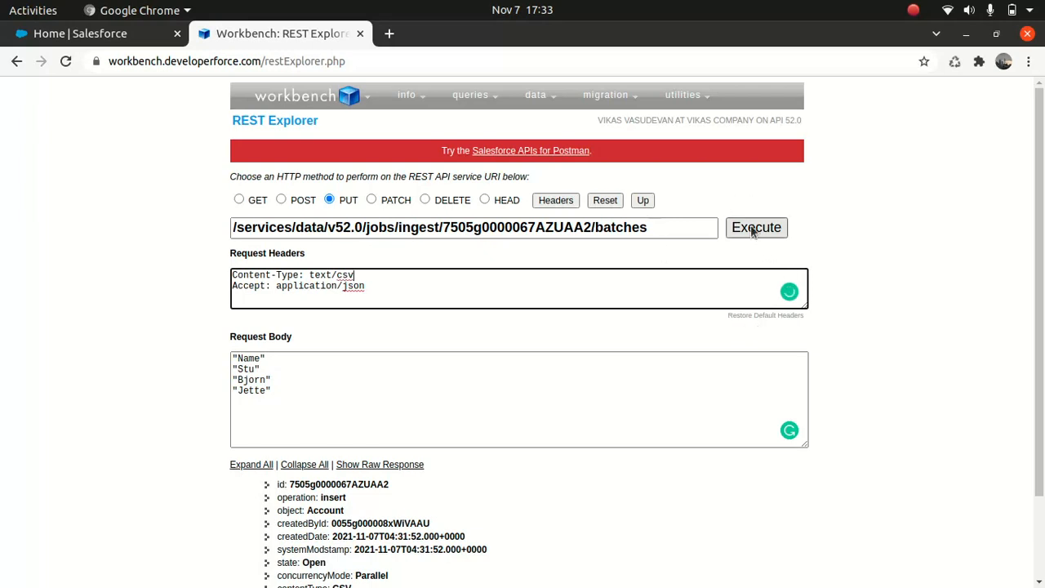
{"action": "left_click", "coordinate": [755, 227]}
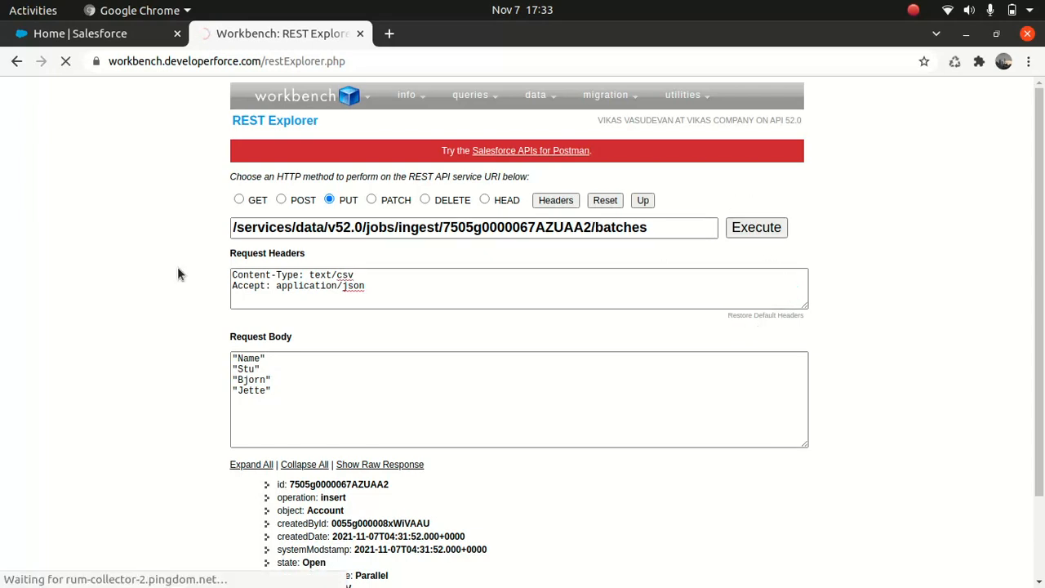
{"action": "left_click", "coordinate": [756, 227]}
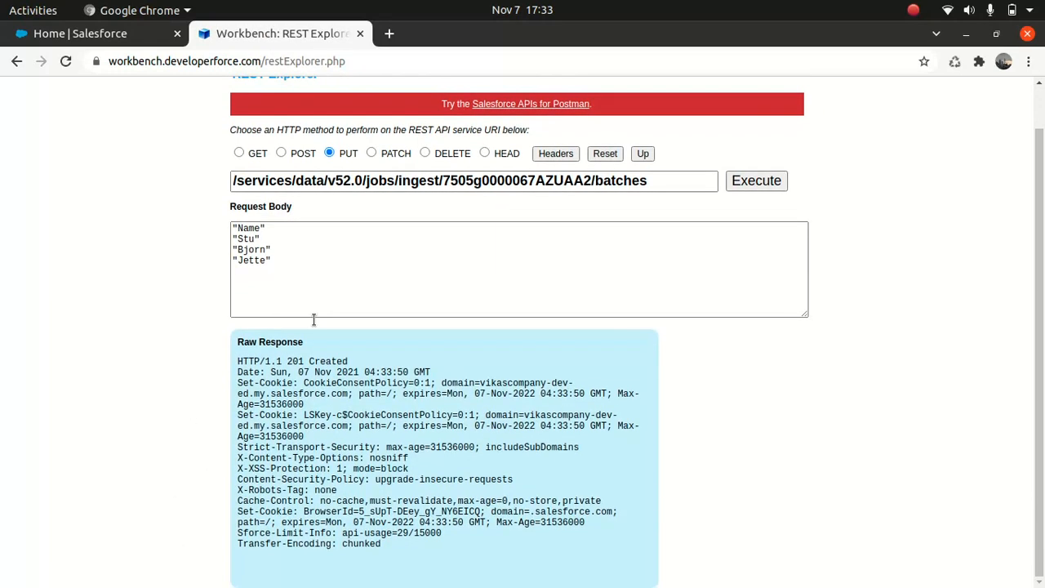
{"action": "mouse_move", "coordinate": [560, 484]}
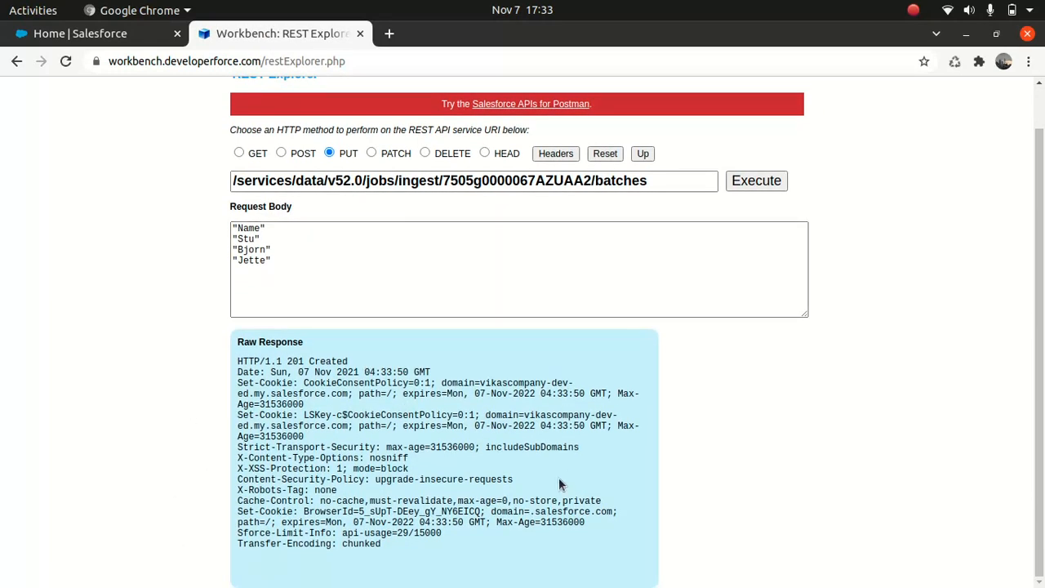
{"action": "mouse_move", "coordinate": [532, 328]}
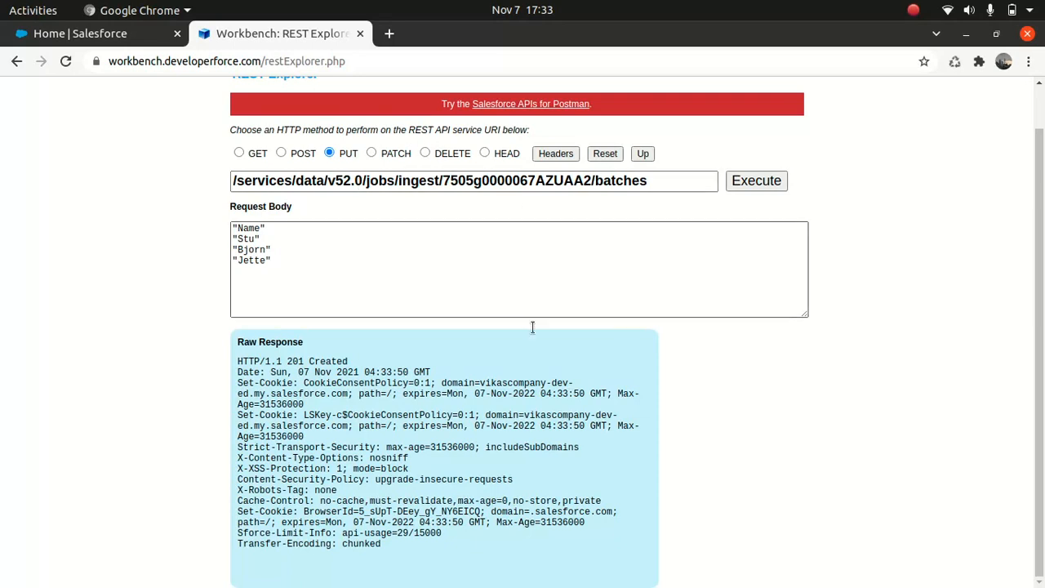
{"action": "left_click_drag", "start_coordinate": [238, 341], "coordinate": [408, 468]}
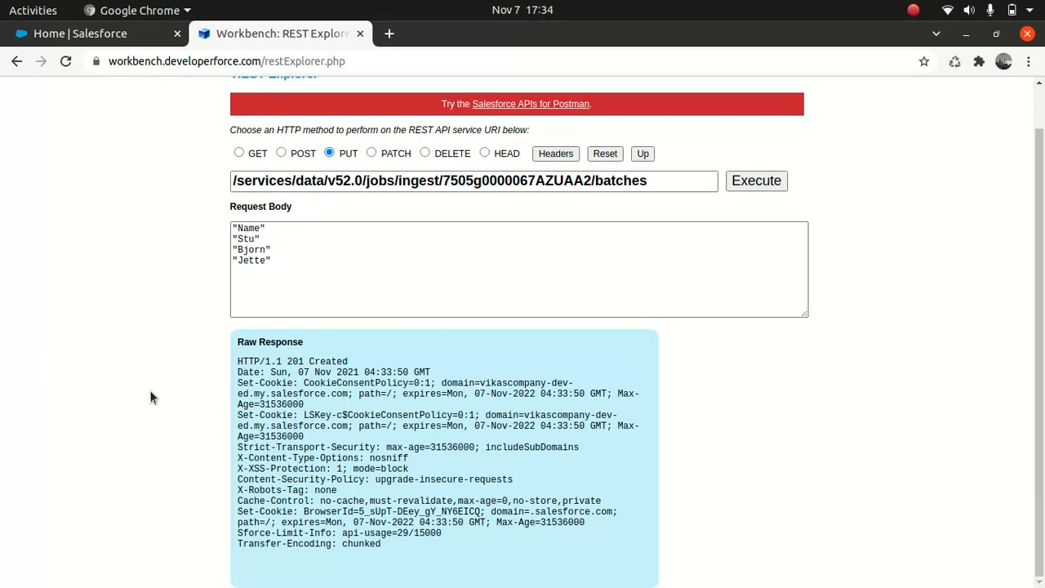
{"action": "double_click", "coordinate": [260, 361]}
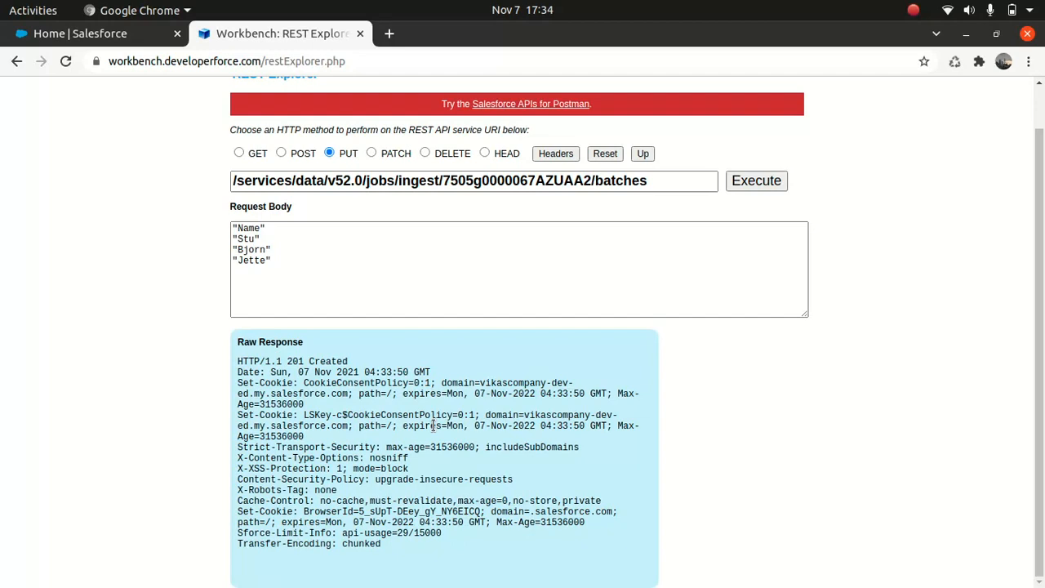
{"action": "mouse_move", "coordinate": [324, 341]}
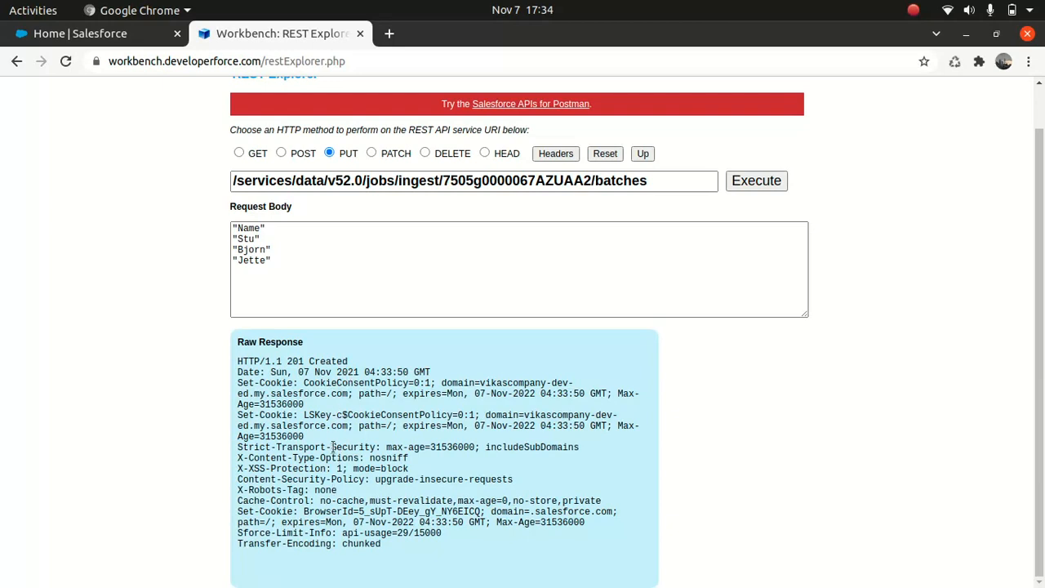
{"action": "mouse_move", "coordinate": [456, 212]}
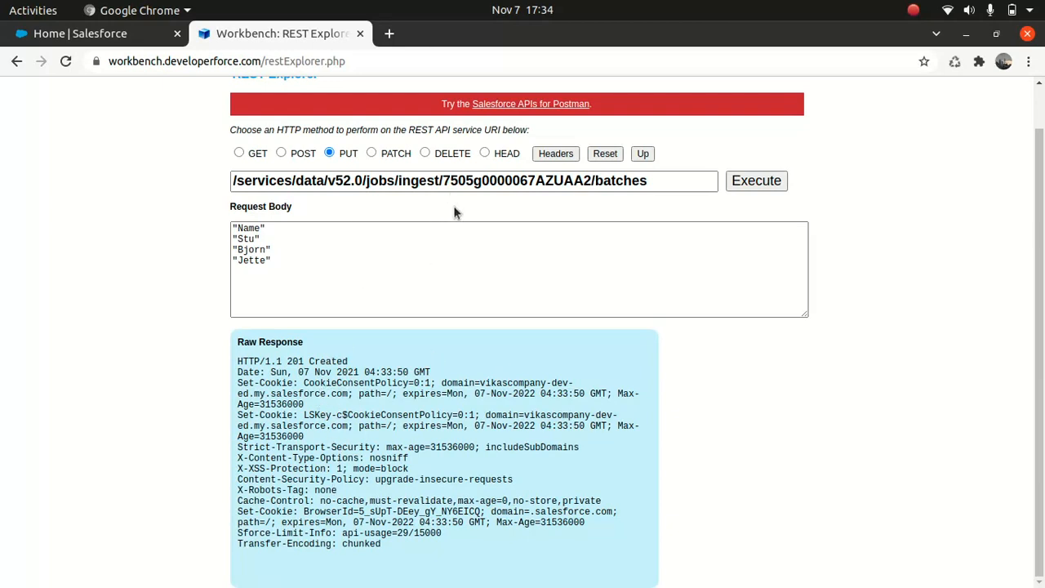
{"action": "mouse_move", "coordinate": [453, 214]}
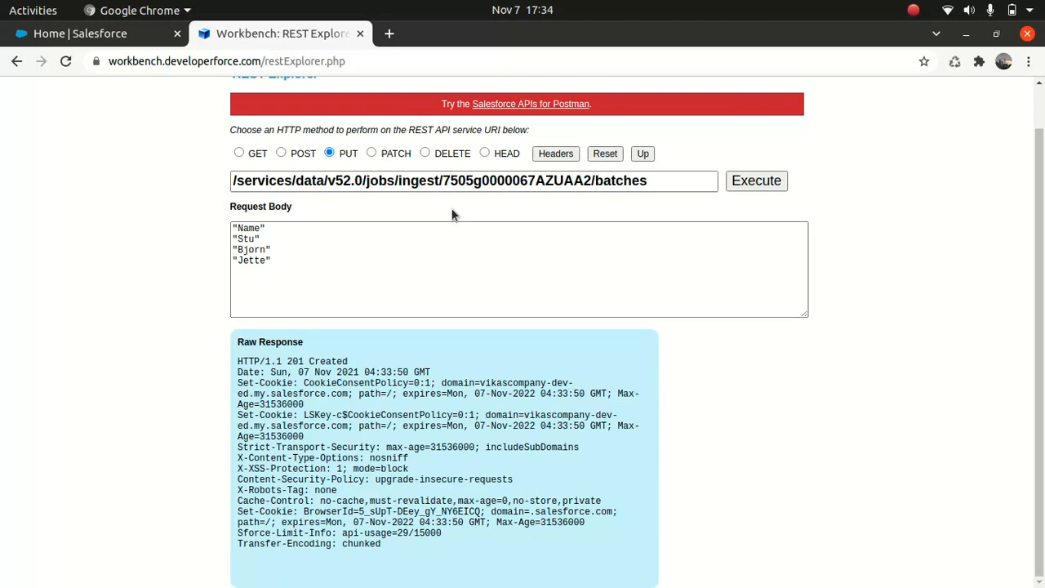
{"action": "mouse_move", "coordinate": [471, 231]}
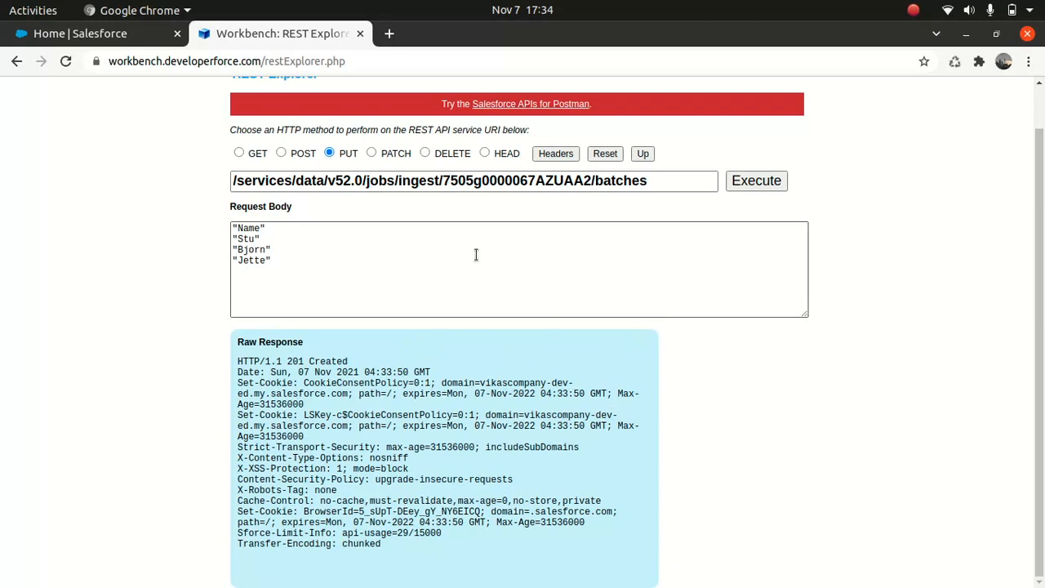
{"action": "mouse_move", "coordinate": [386, 272]}
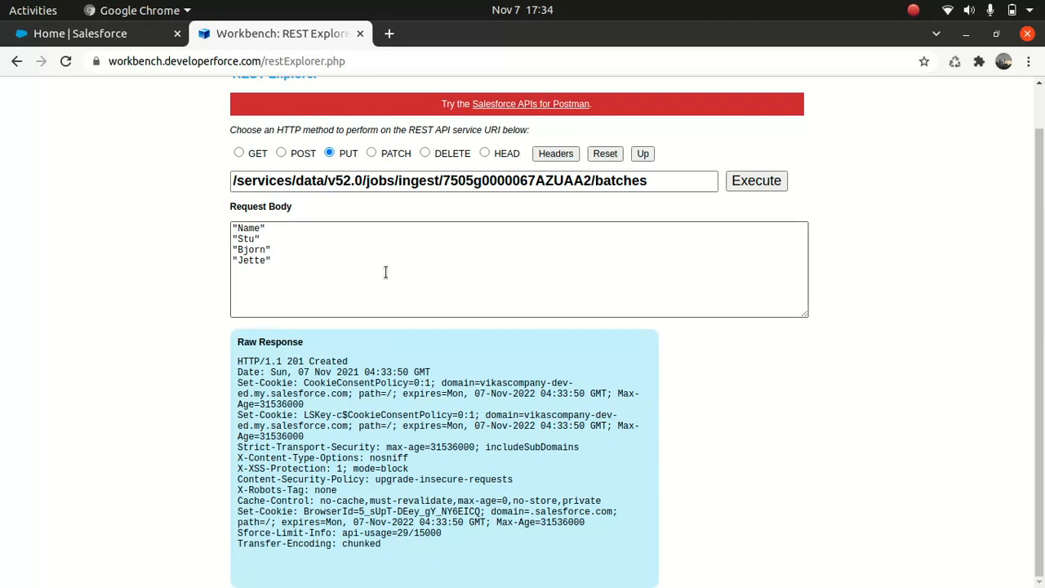
{"action": "mouse_move", "coordinate": [343, 324]}
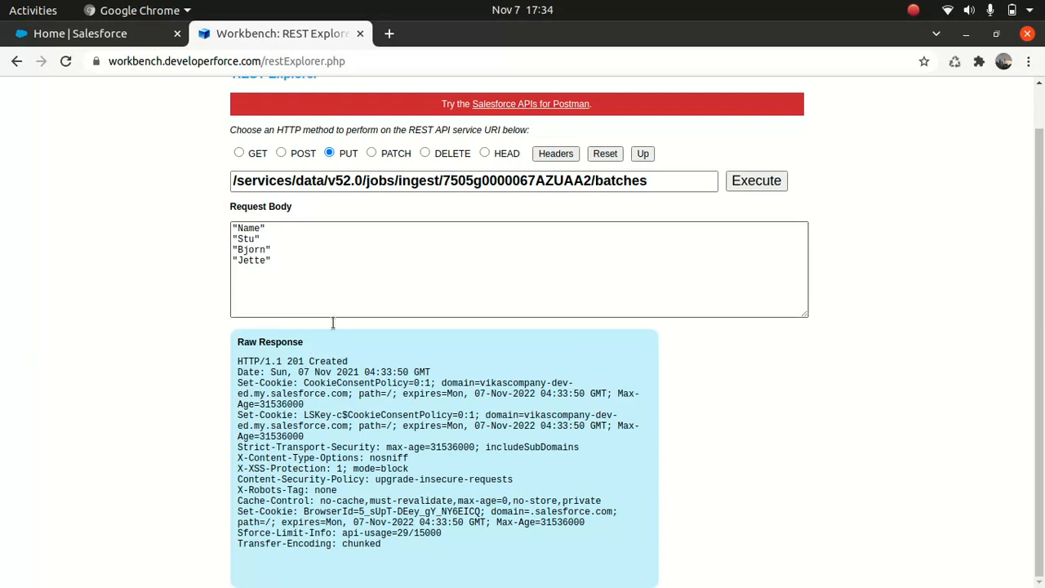
{"action": "mouse_move", "coordinate": [439, 133]}
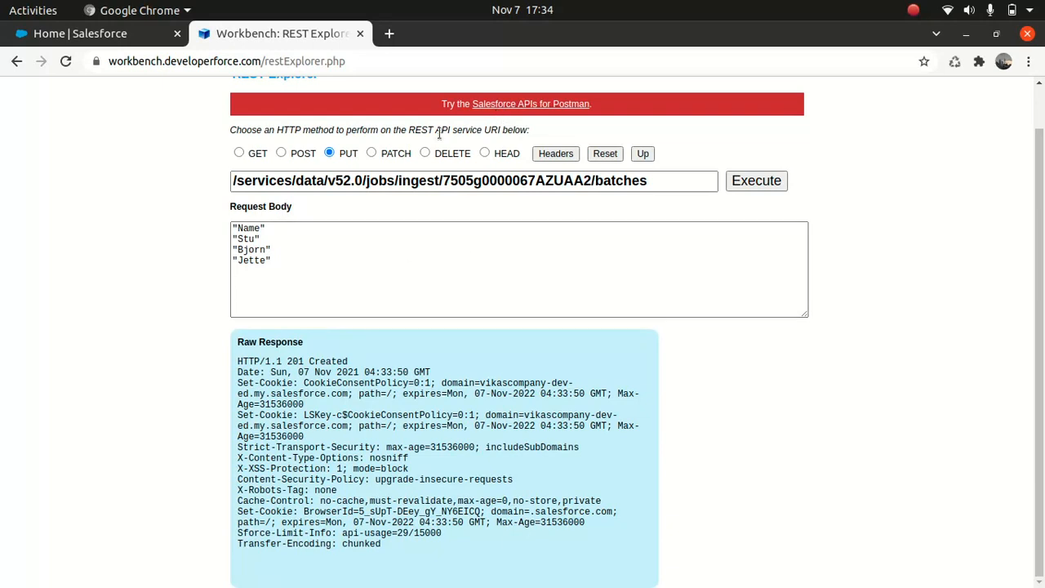
{"action": "left_click", "coordinate": [555, 153]}
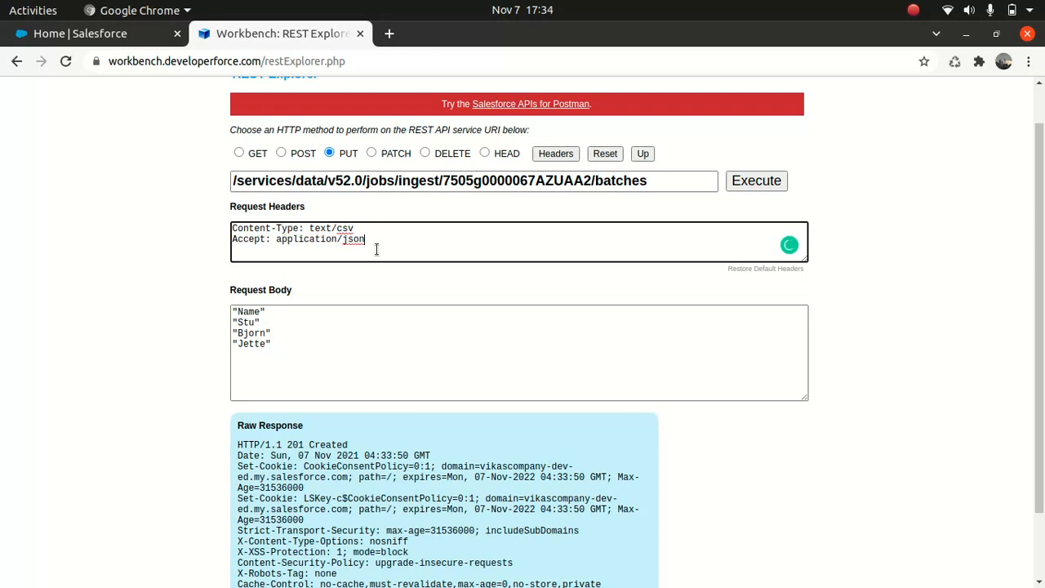
- Set Content-Type to application/json and the body to {"state": "UploadComplete"}
{"action": "double_click", "coordinate": [329, 240]}
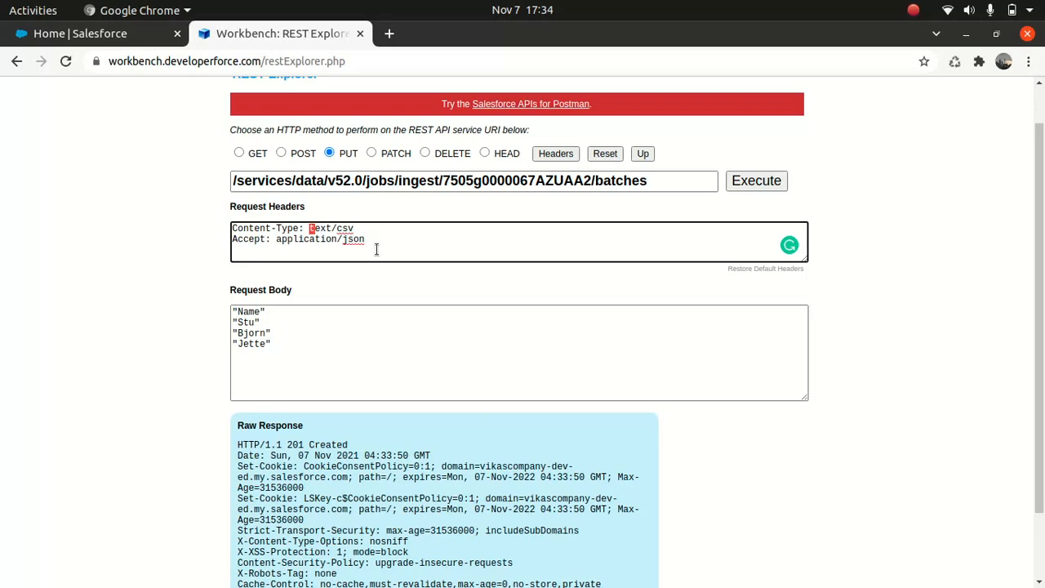
{"action": "type", "text": "application/json"}
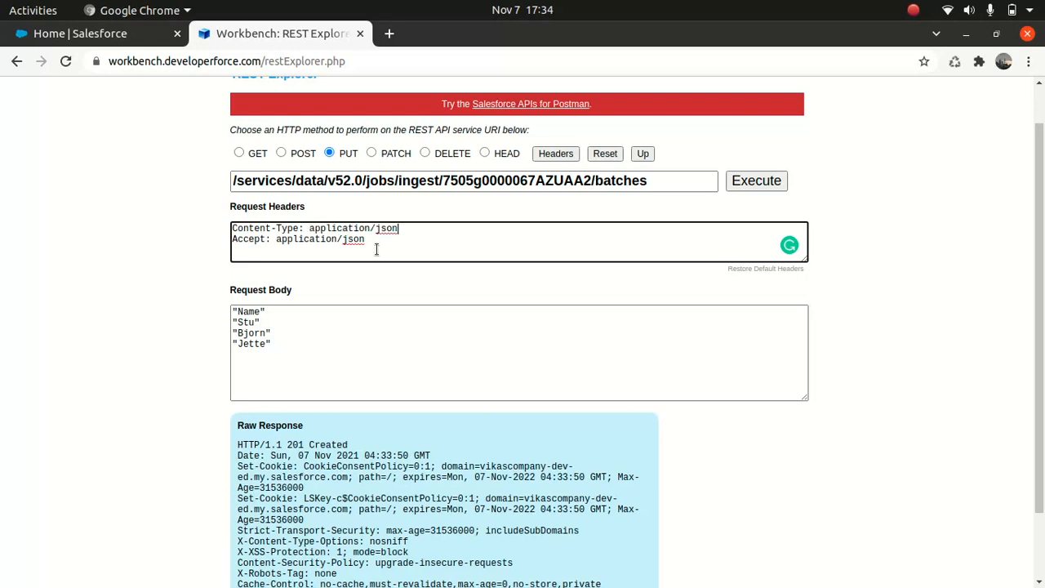
{"action": "left_click", "coordinate": [282, 344]}
{"action": "type", "text": "\"st"}
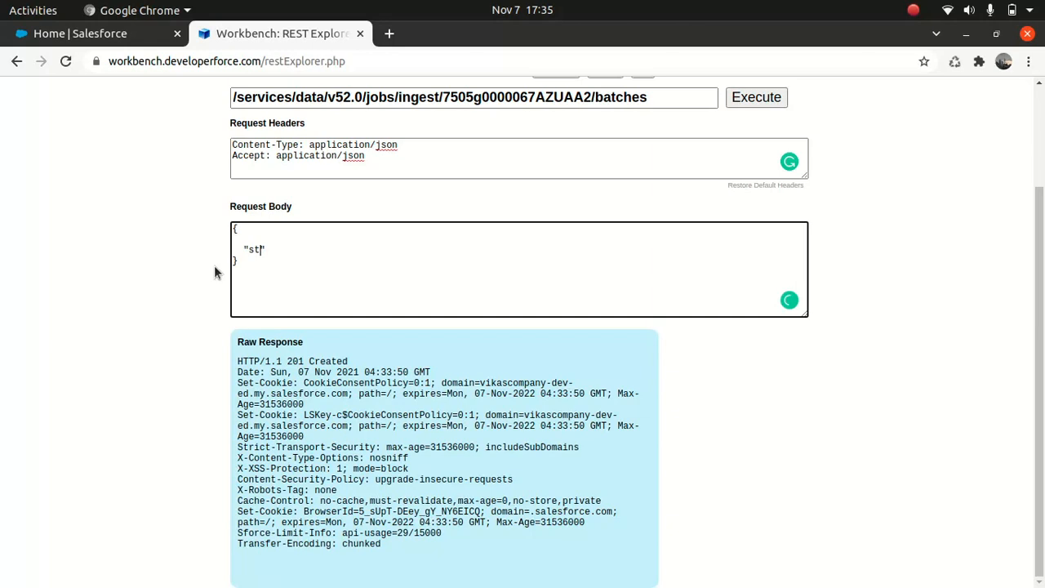
{"action": "type", "text": "ate\":"}
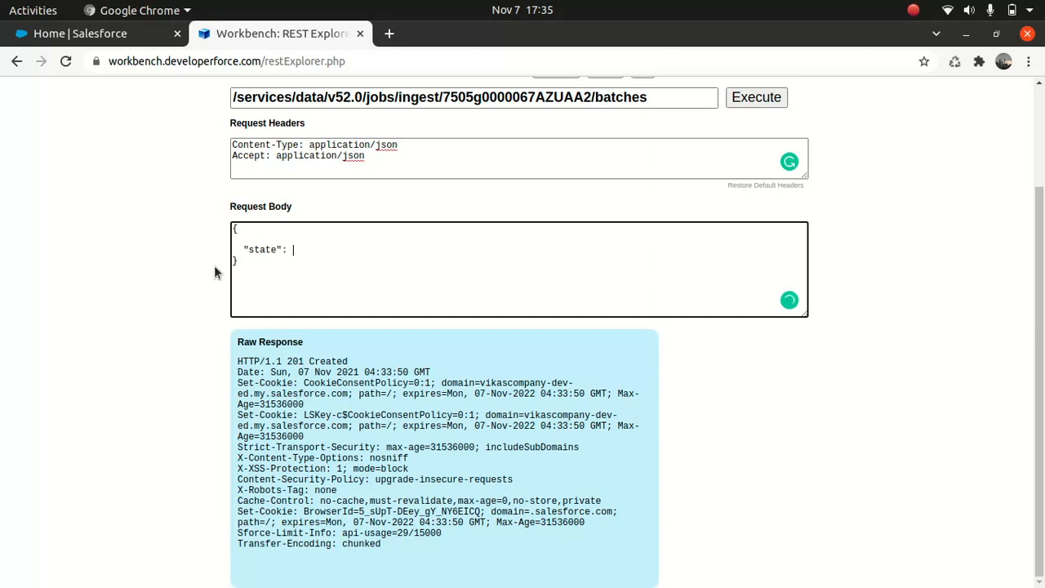
{"action": "type", "text": "\""}
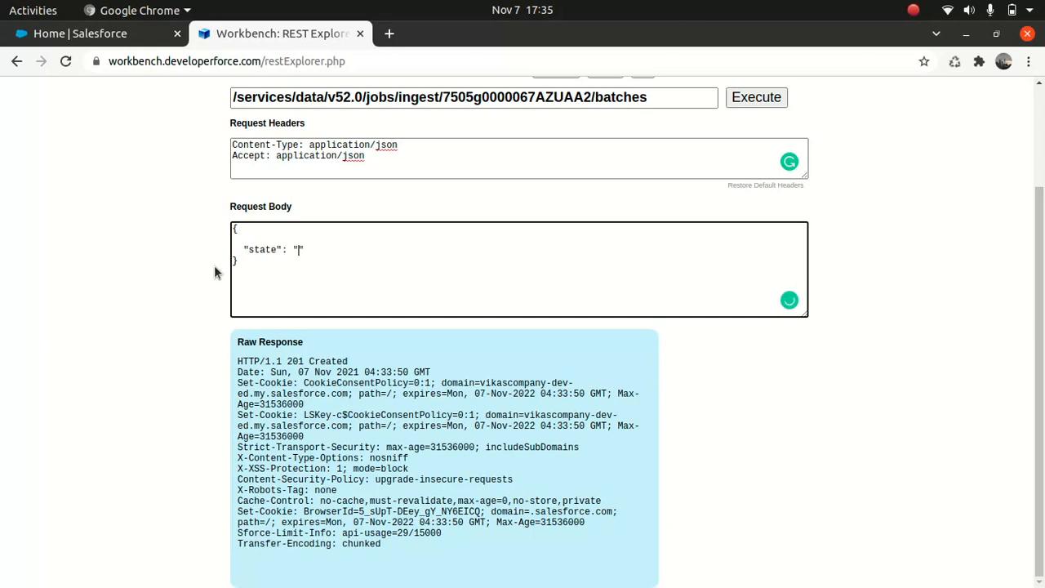
{"action": "type", "text": "U"}
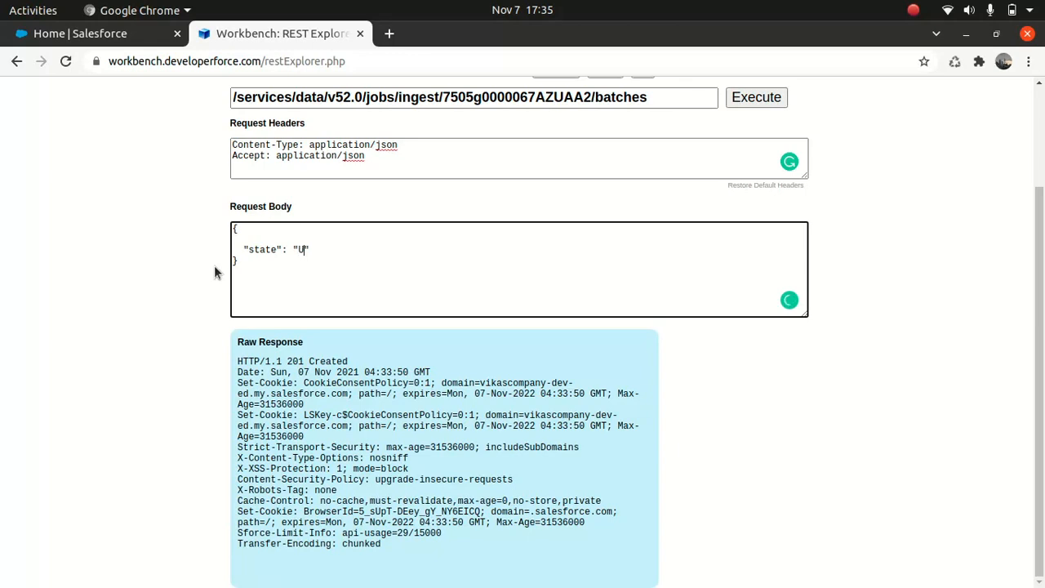
{"action": "type", "text": "ploadComplete"}
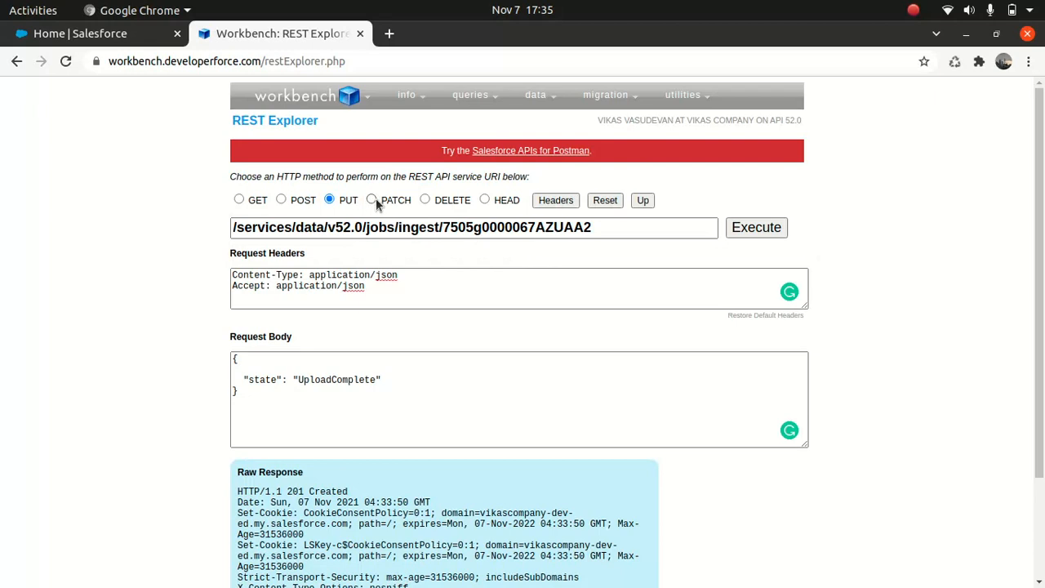
- Send a PATCH marking job 7505g0000067AZUAA2 UploadComplete, then switch to GET
{"action": "left_click", "coordinate": [371, 200]}
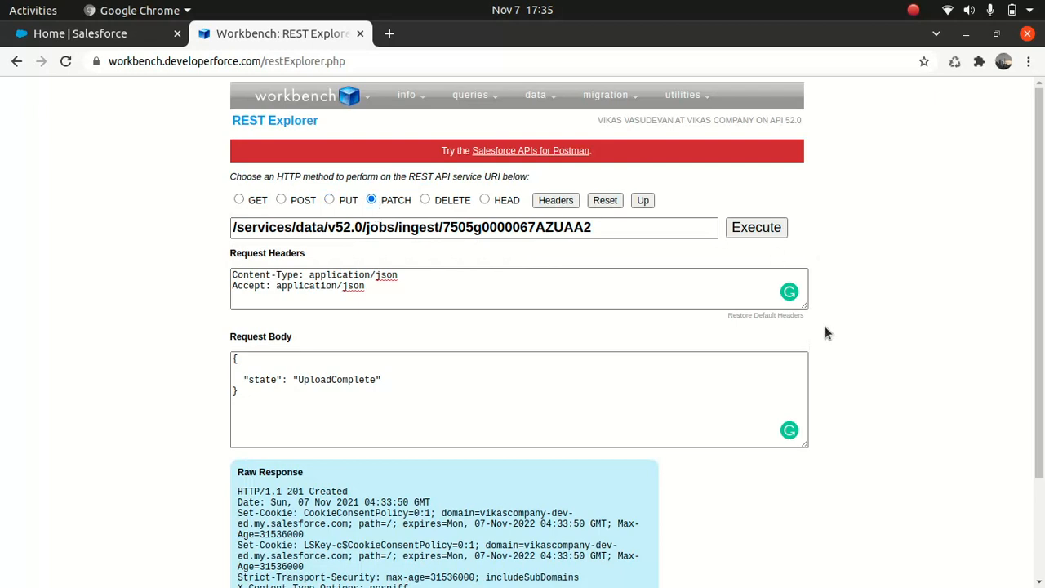
{"action": "left_click", "coordinate": [756, 228]}
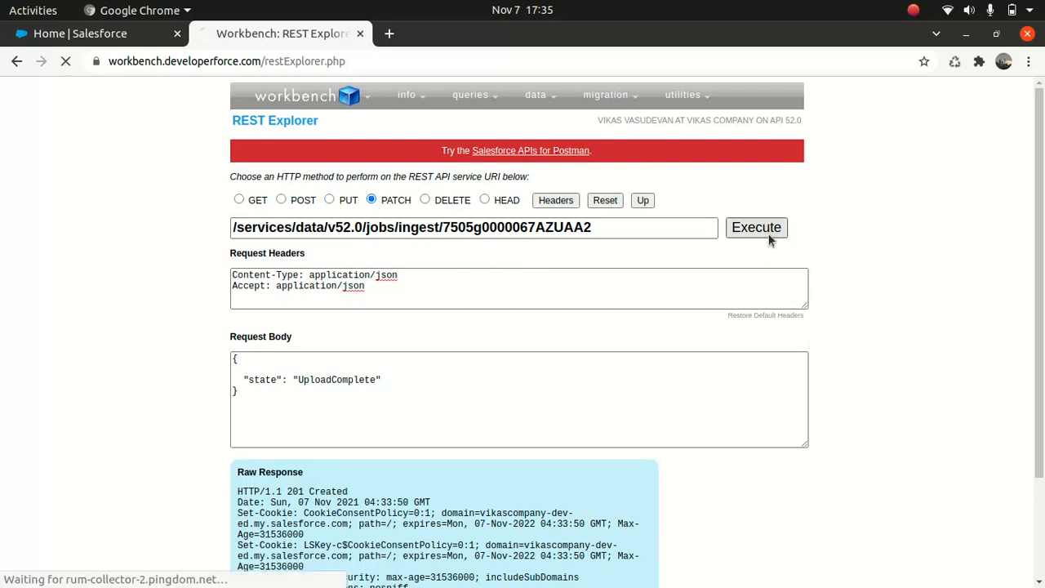
{"action": "left_click", "coordinate": [756, 227]}
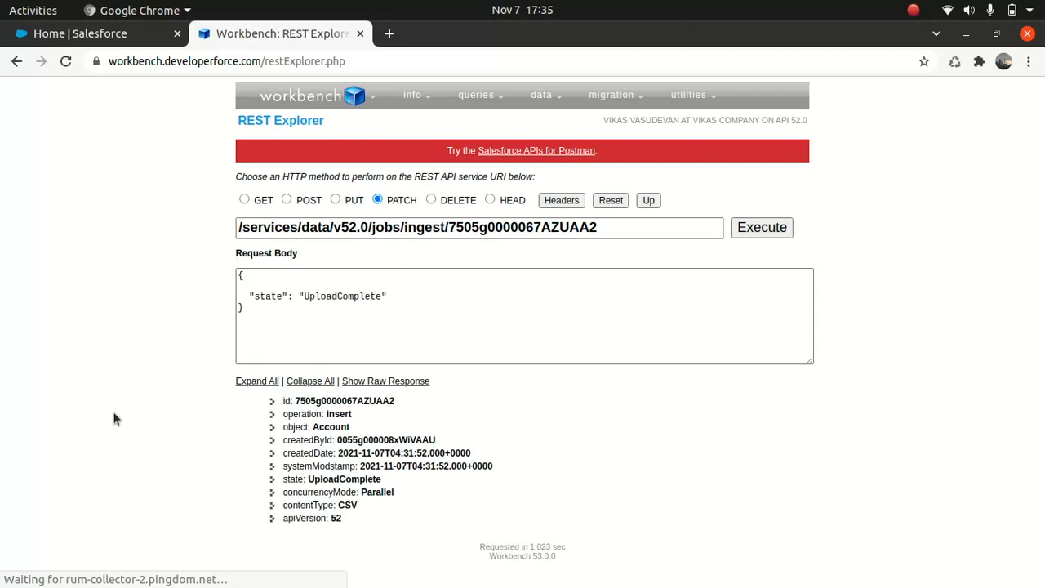
{"action": "mouse_move", "coordinate": [365, 522]}
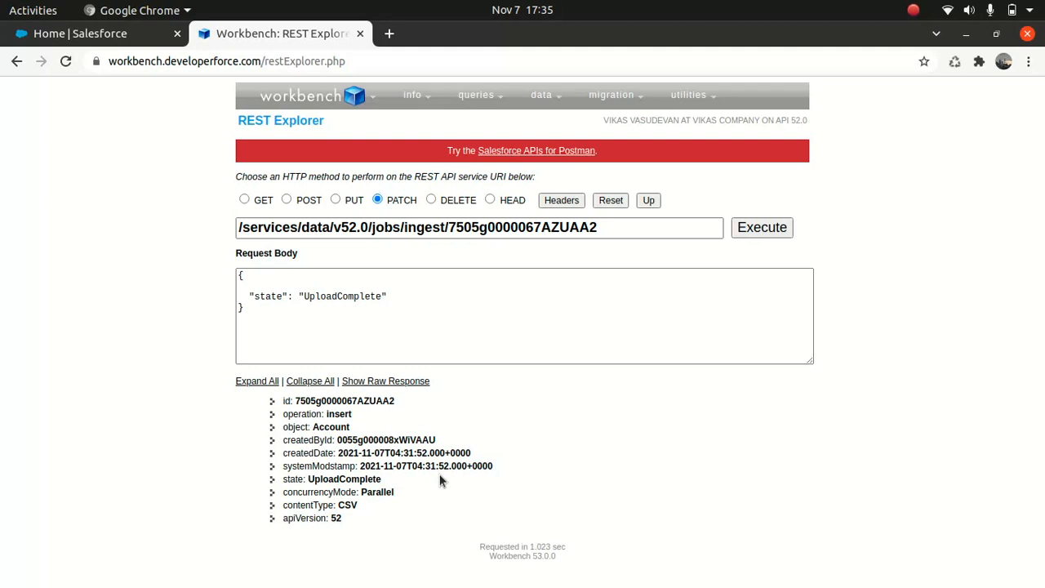
{"action": "mouse_move", "coordinate": [593, 489]}
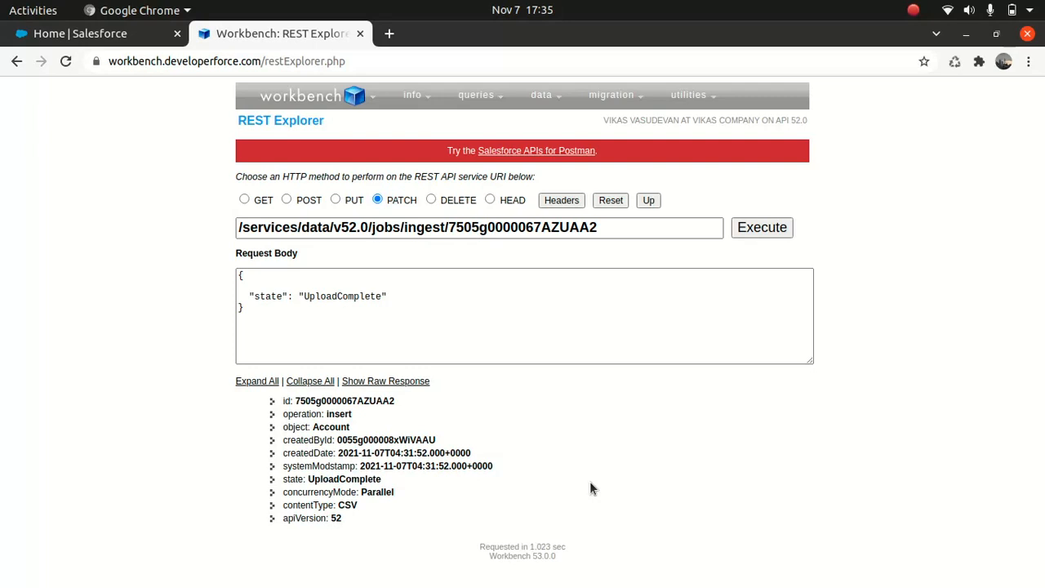
{"action": "mouse_move", "coordinate": [578, 489]}
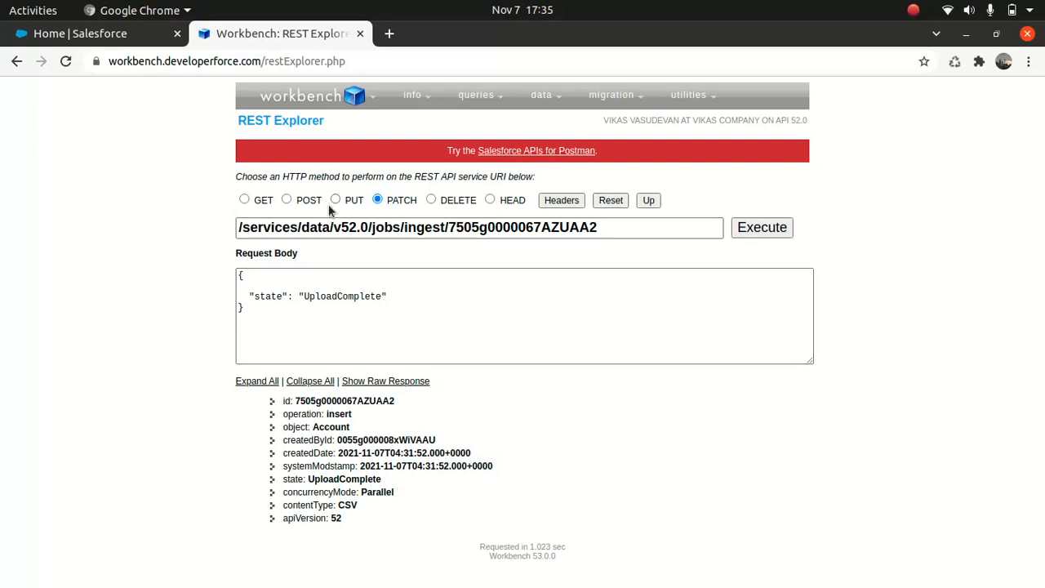
{"action": "left_click", "coordinate": [244, 199]}
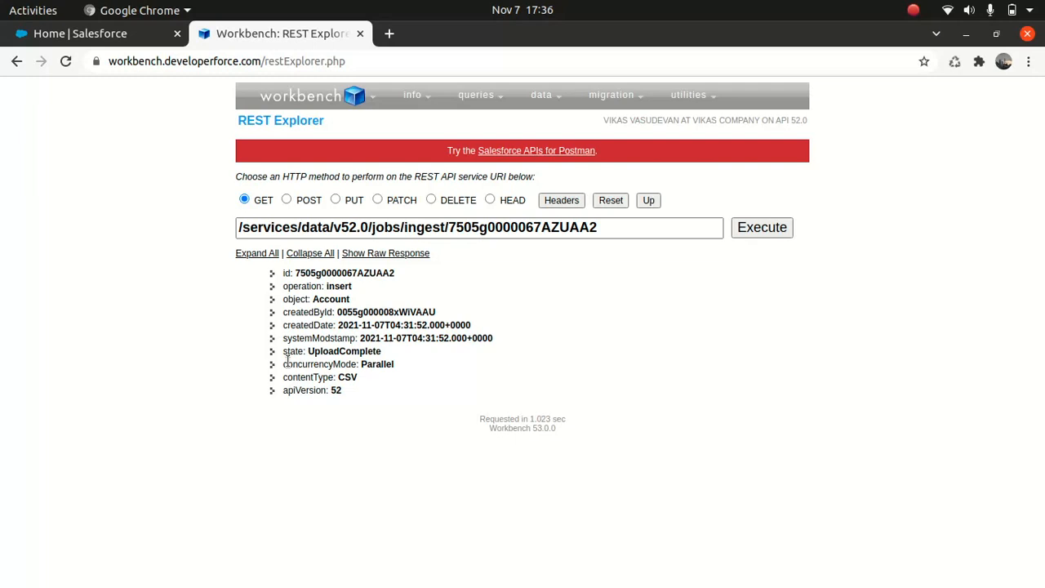
- GET the job's /successfulResults and view raw rows for Stu, Bjorn and Jette
{"action": "left_click", "coordinate": [479, 227]}
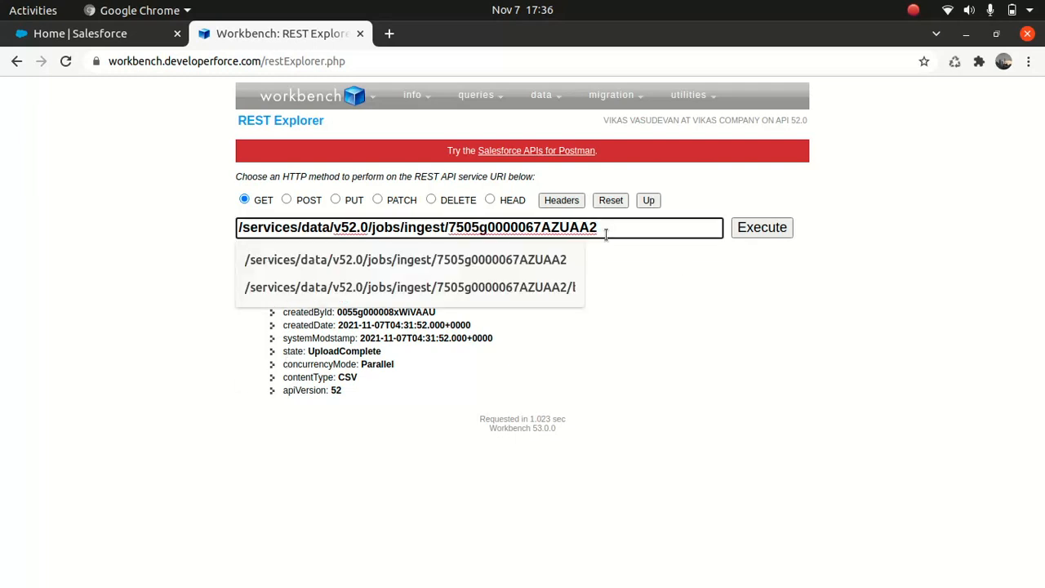
{"action": "type", "text": "/"}
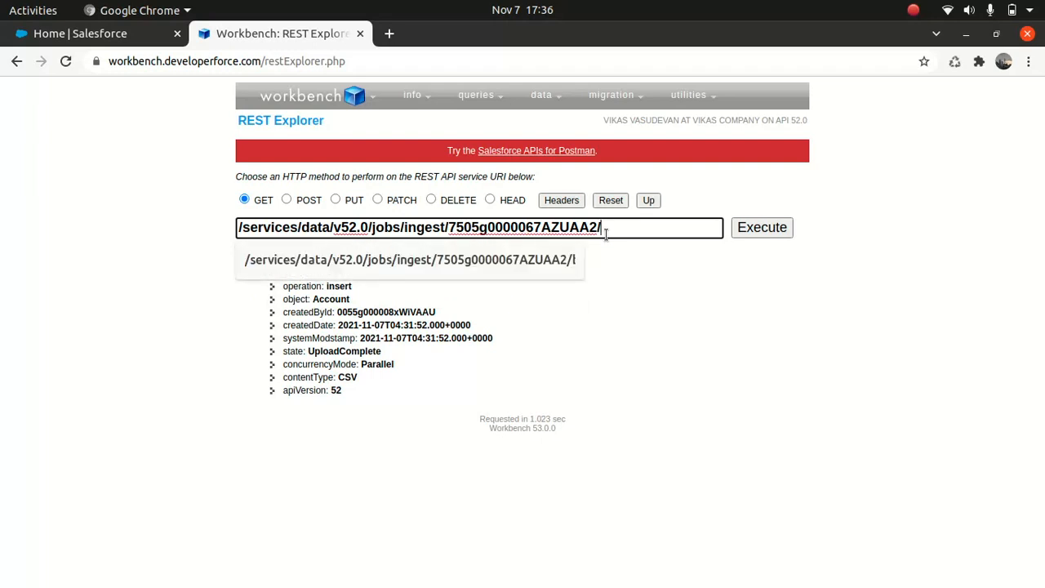
{"action": "type", "text": "success"}
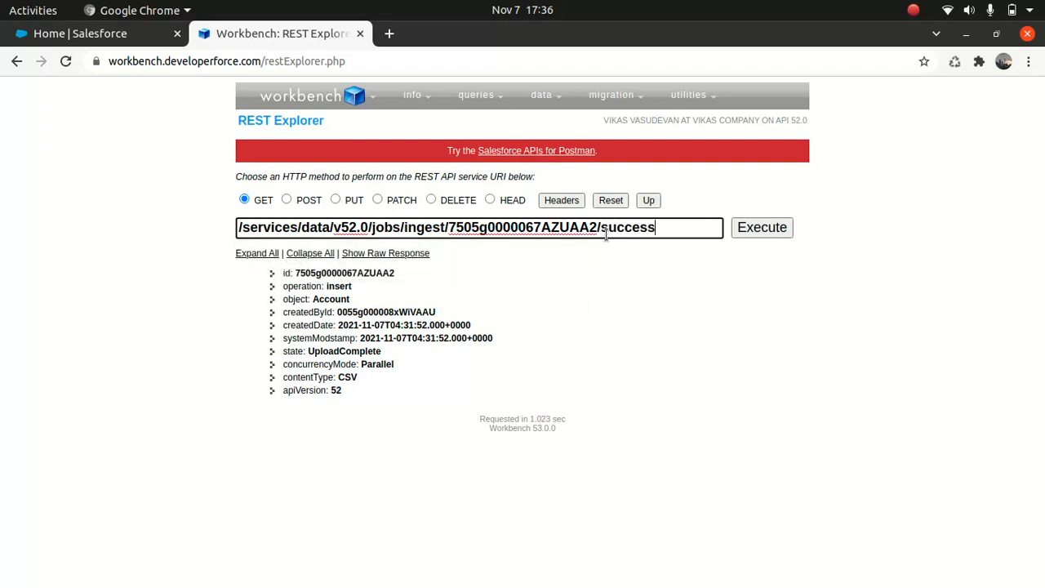
{"action": "type", "text": "fulR"}
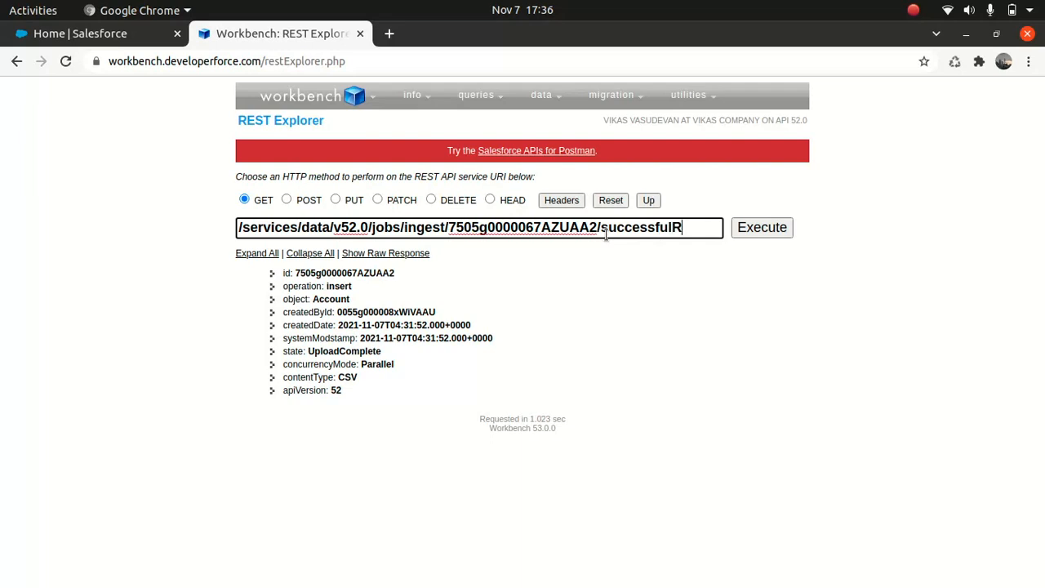
{"action": "type", "text": "esults"}
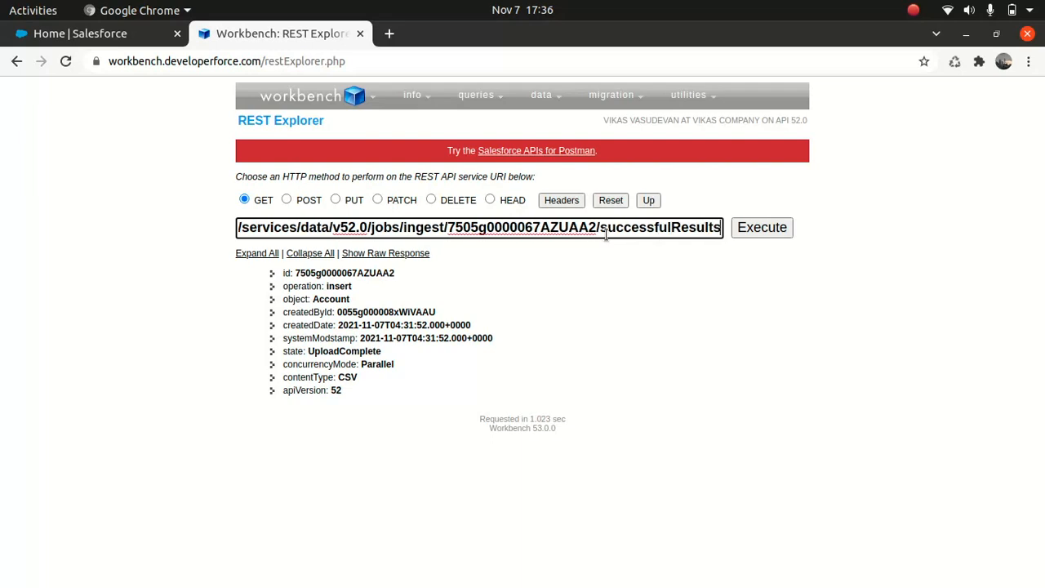
{"action": "left_click", "coordinate": [762, 227]}
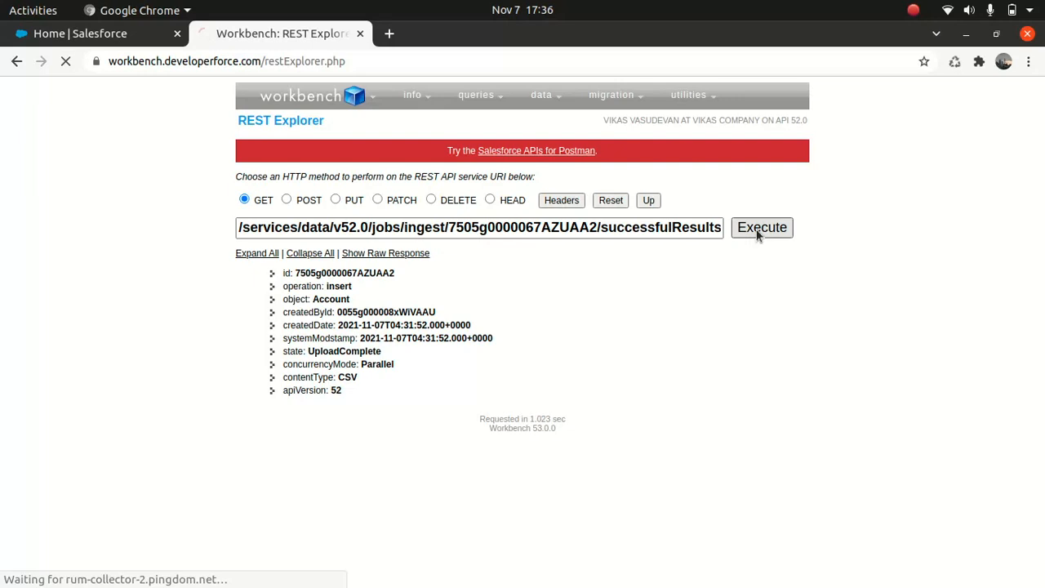
{"action": "left_click", "coordinate": [762, 227]}
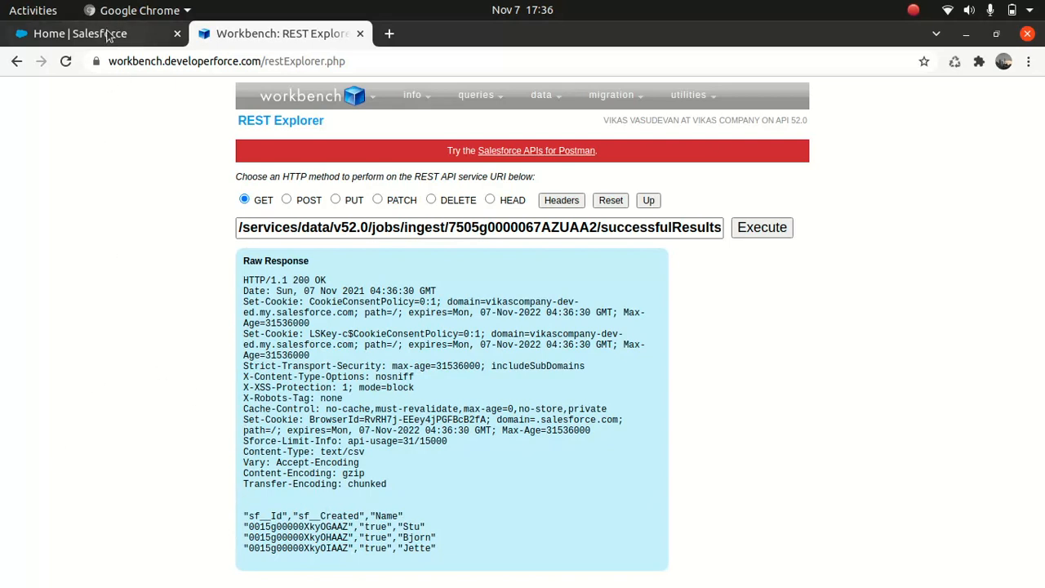
- Back in Salesforce, open Accounts from the App Launcher and show the All Accounts list view
{"action": "left_click", "coordinate": [80, 34]}
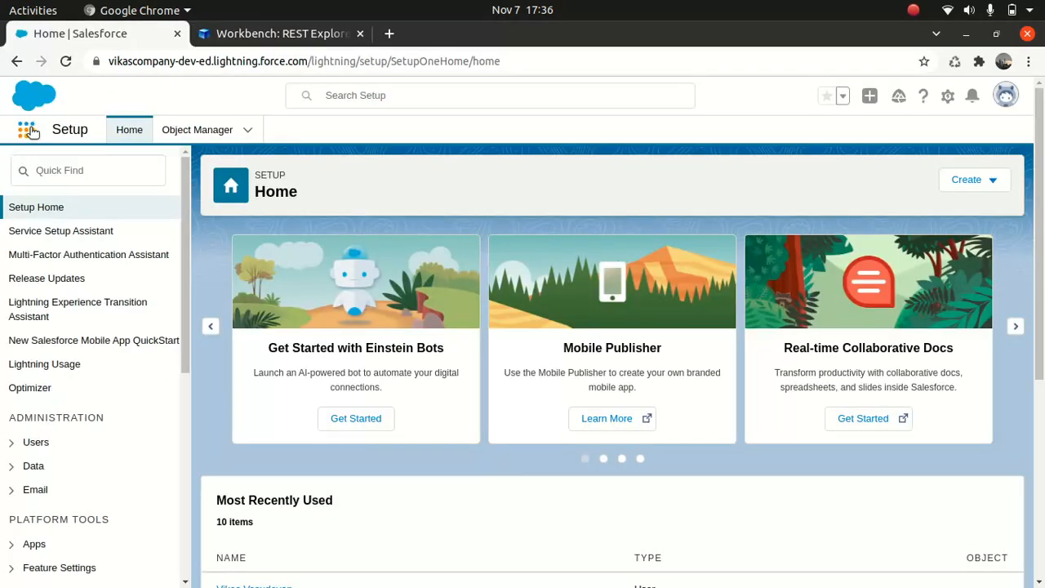
{"action": "left_click", "coordinate": [27, 129]}
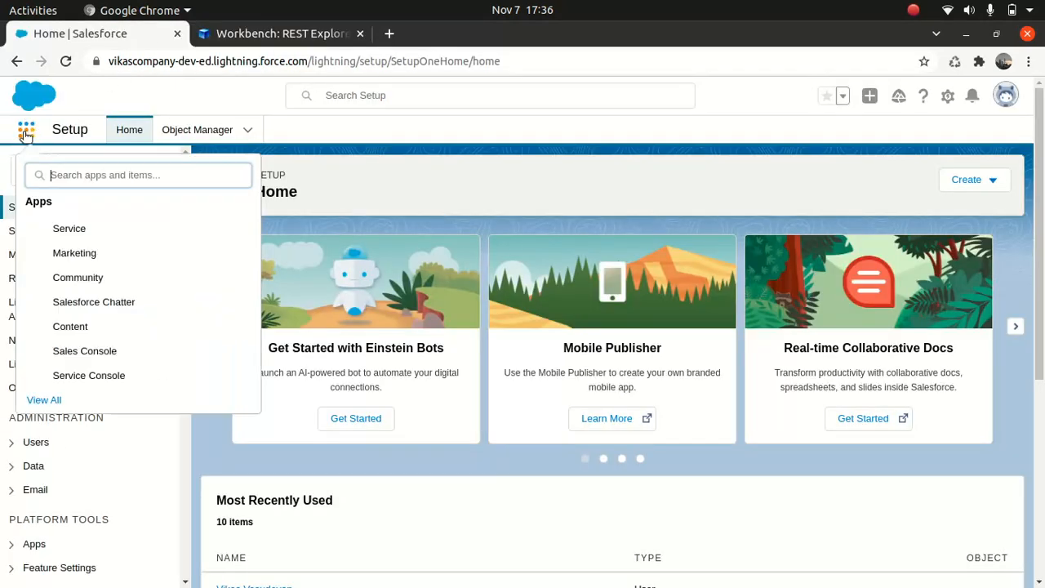
{"action": "type", "text": "ad"}
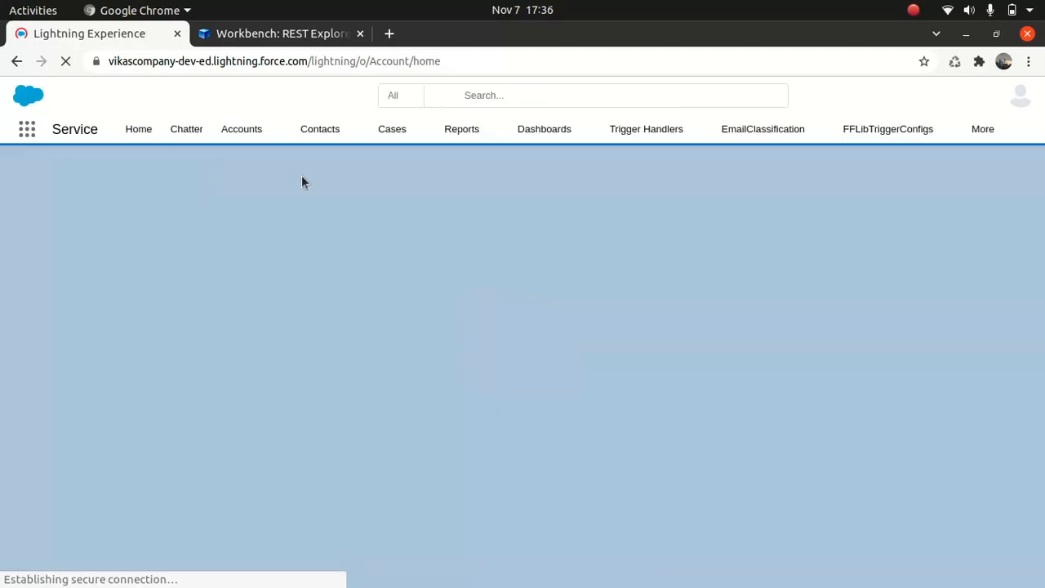
{"action": "left_click", "coordinate": [241, 129]}
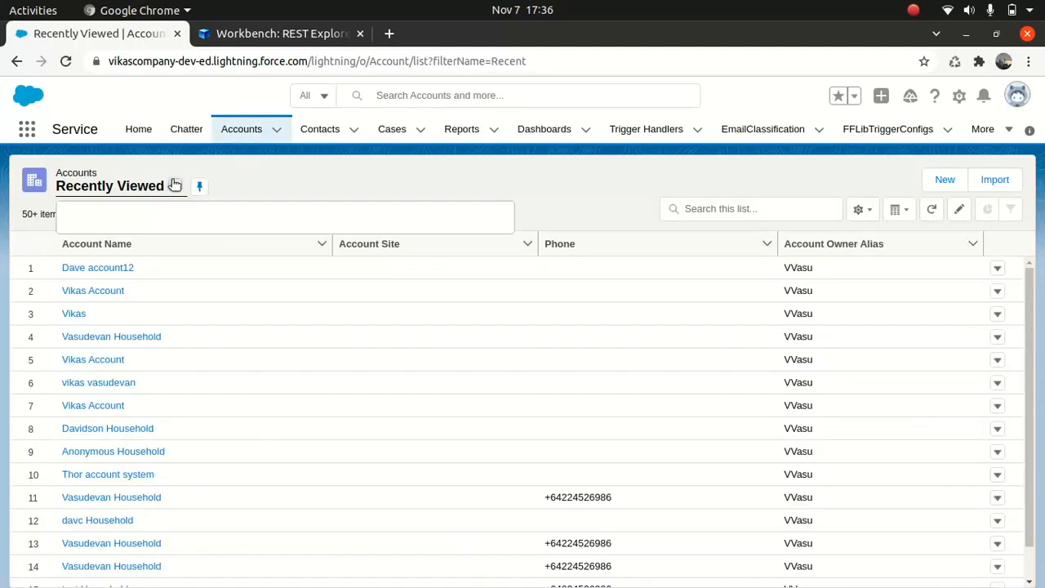
{"action": "left_click", "coordinate": [174, 186]}
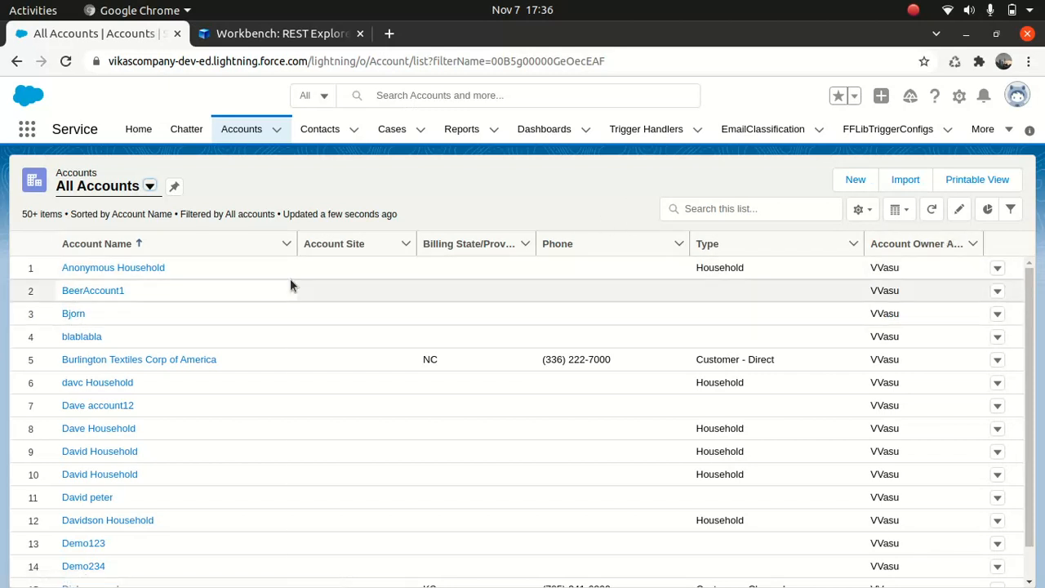
- Search the All Accounts list for 'stu' to confirm the Stu account exists
{"action": "left_click", "coordinate": [735, 209]}
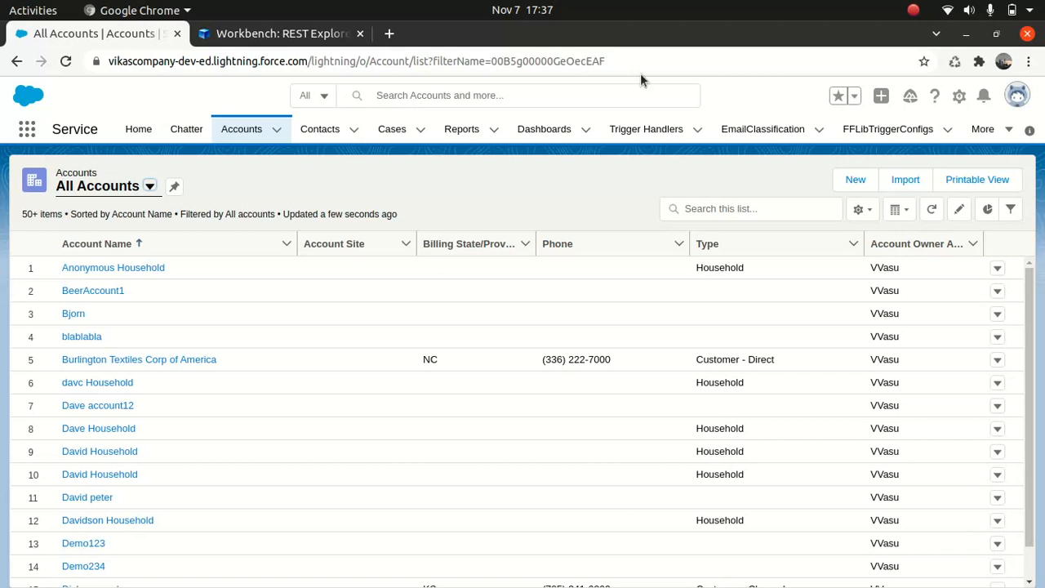
{"action": "type", "text": "st"}
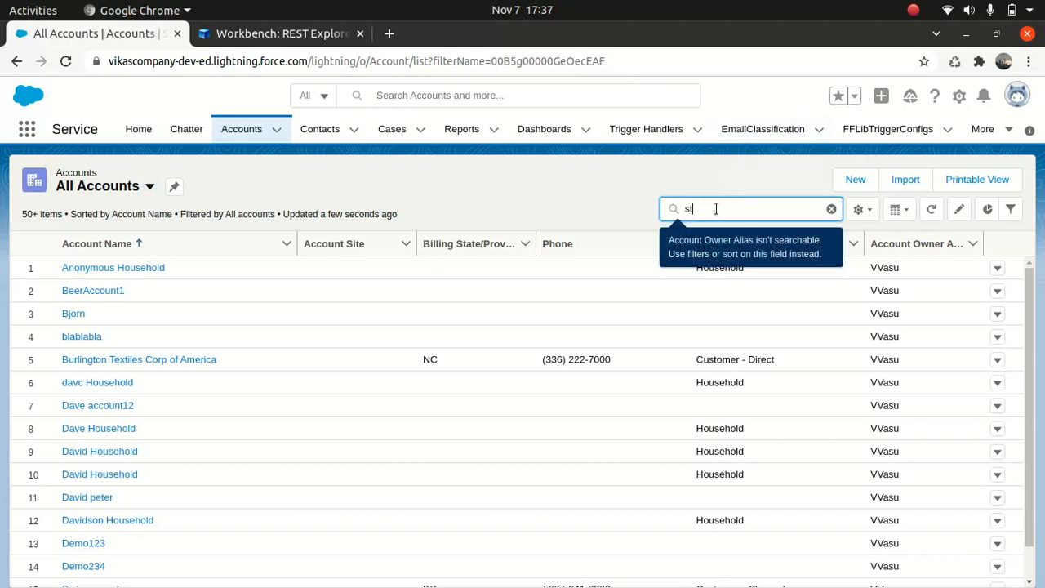
{"action": "type", "text": "u"}
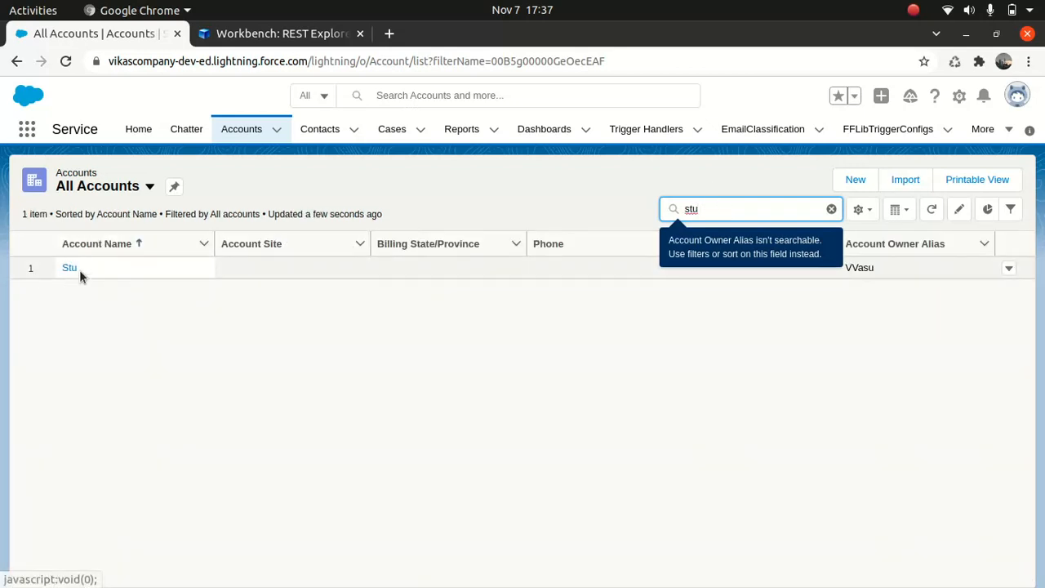
- Take the name Jette from the results and search the accounts list for 'Jette'
{"action": "left_click", "coordinate": [281, 34]}
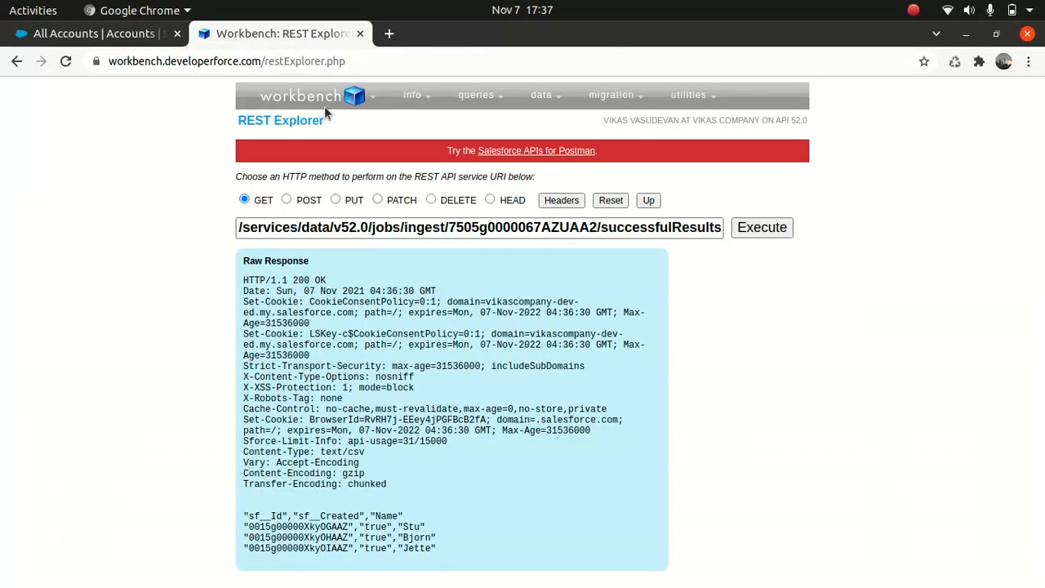
{"action": "double_click", "coordinate": [416, 548]}
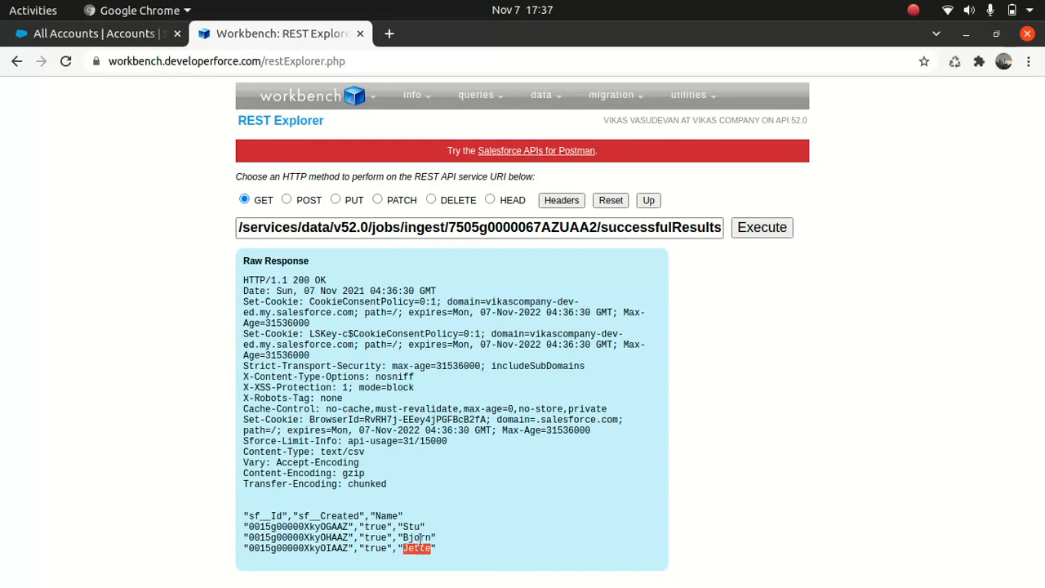
{"action": "left_click", "coordinate": [90, 33]}
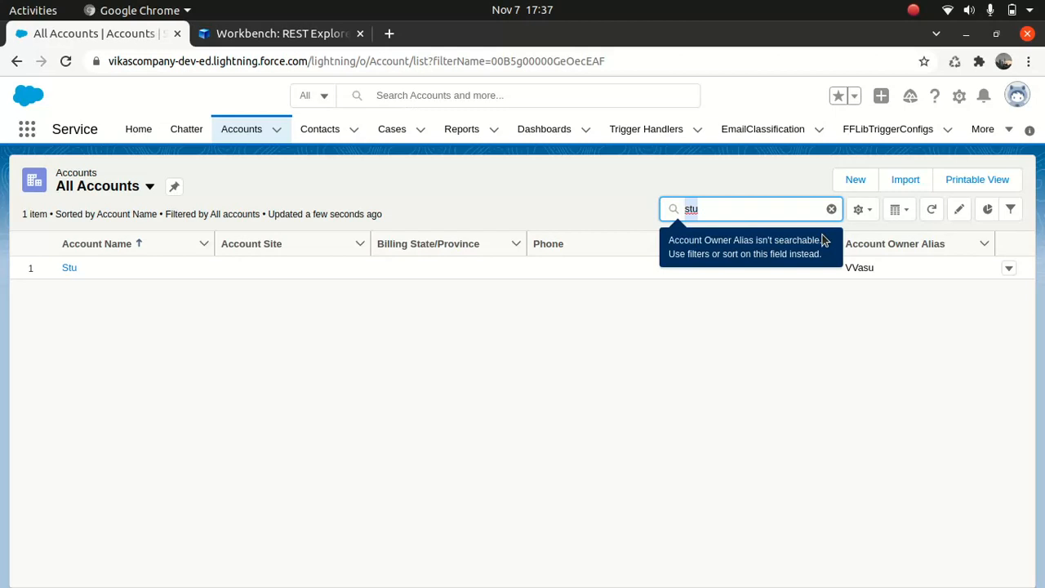
{"action": "type", "text": "Jette"}
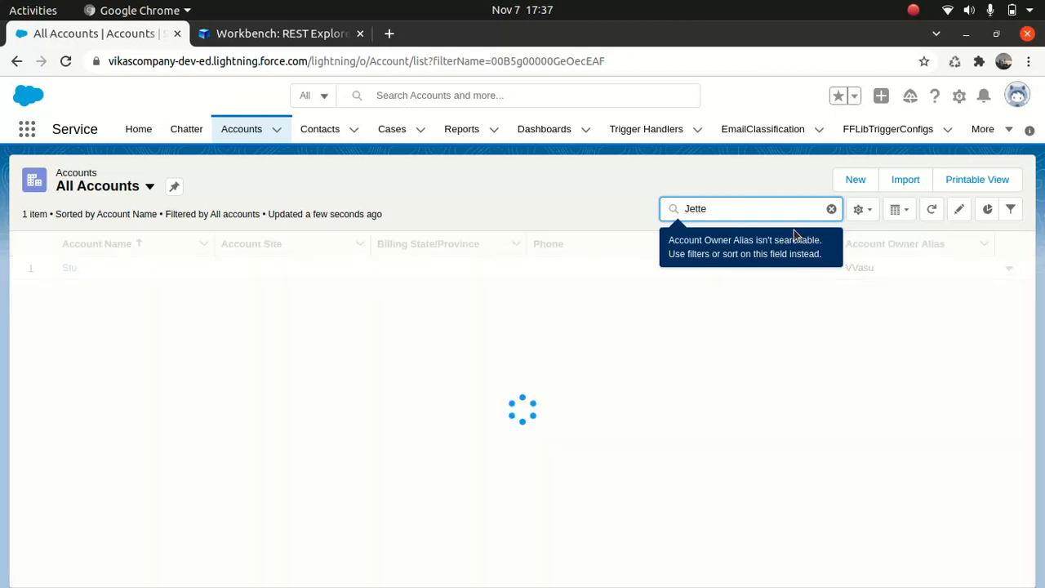